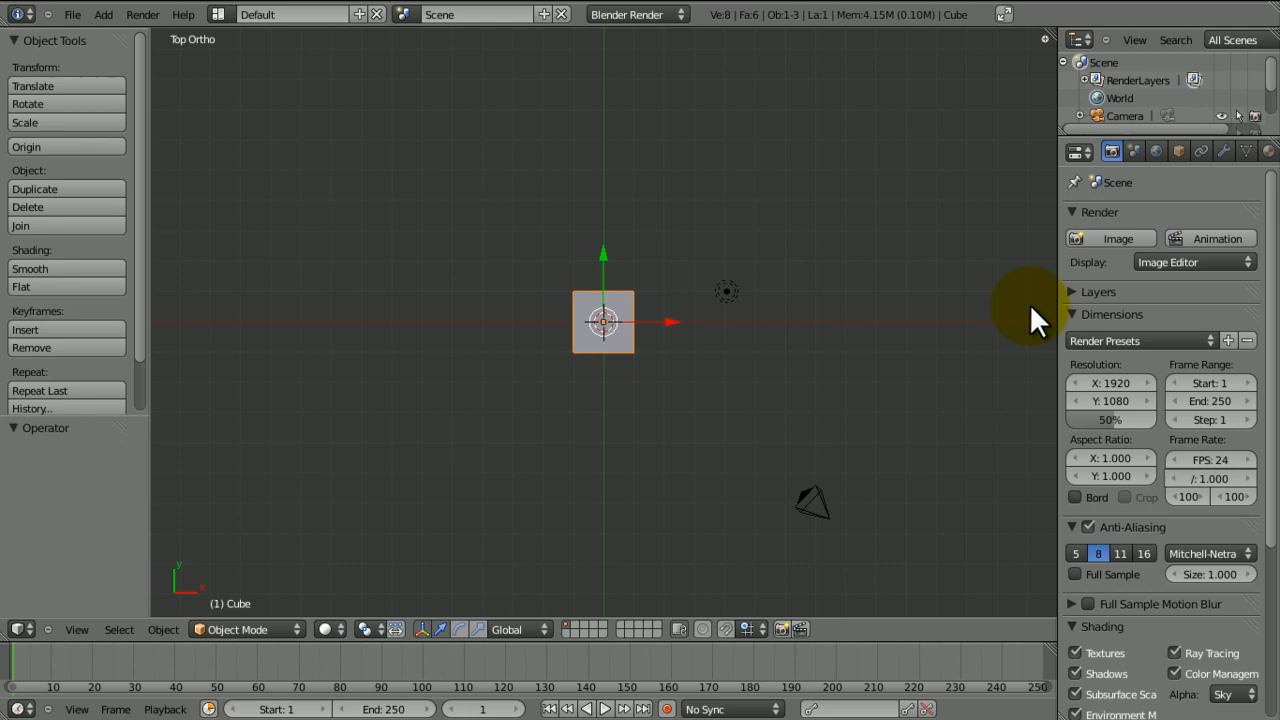
{"action": "mouse_move", "coordinate": [890, 296]}
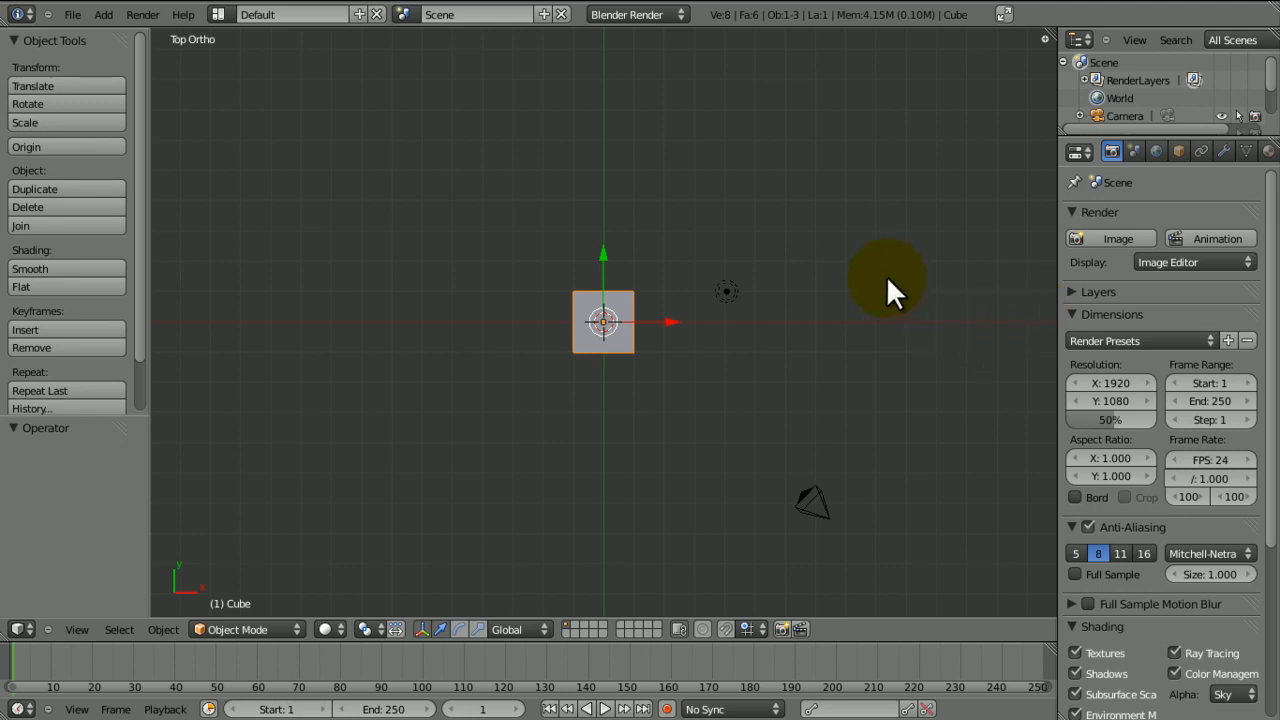
{"action": "mouse_move", "coordinate": [876, 284]}
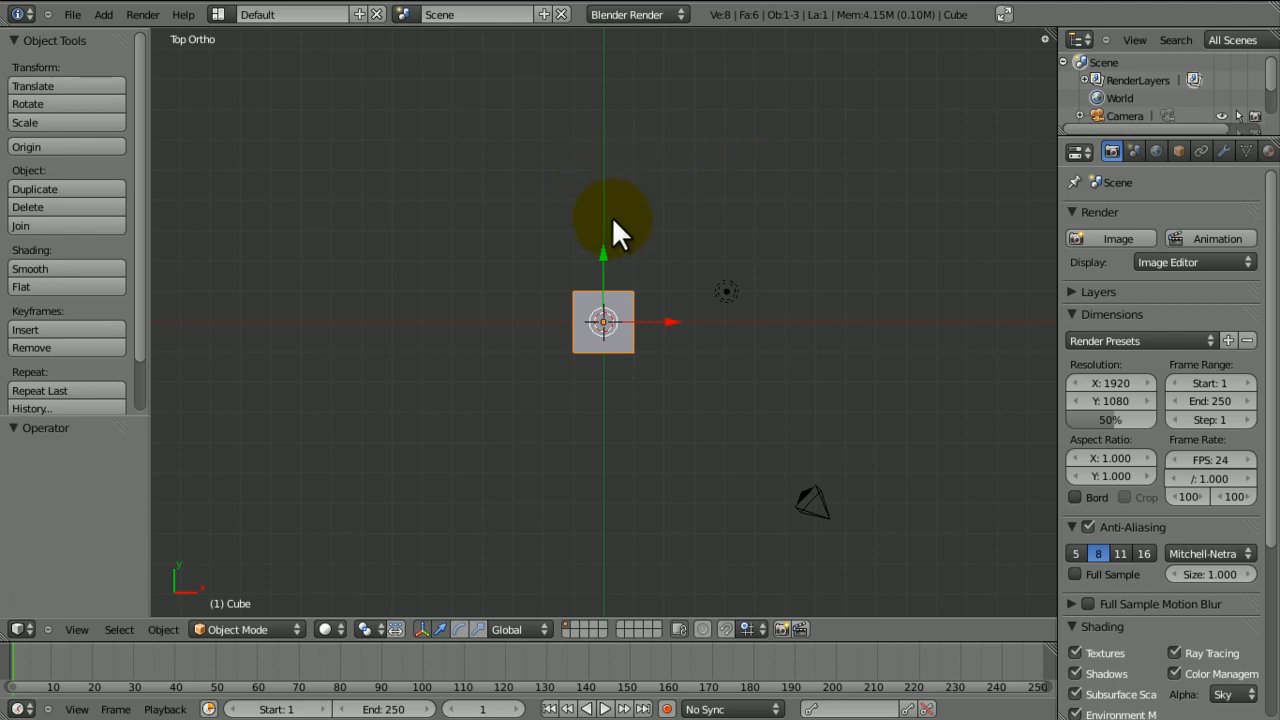
{"action": "mouse_move", "coordinate": [576, 304]}
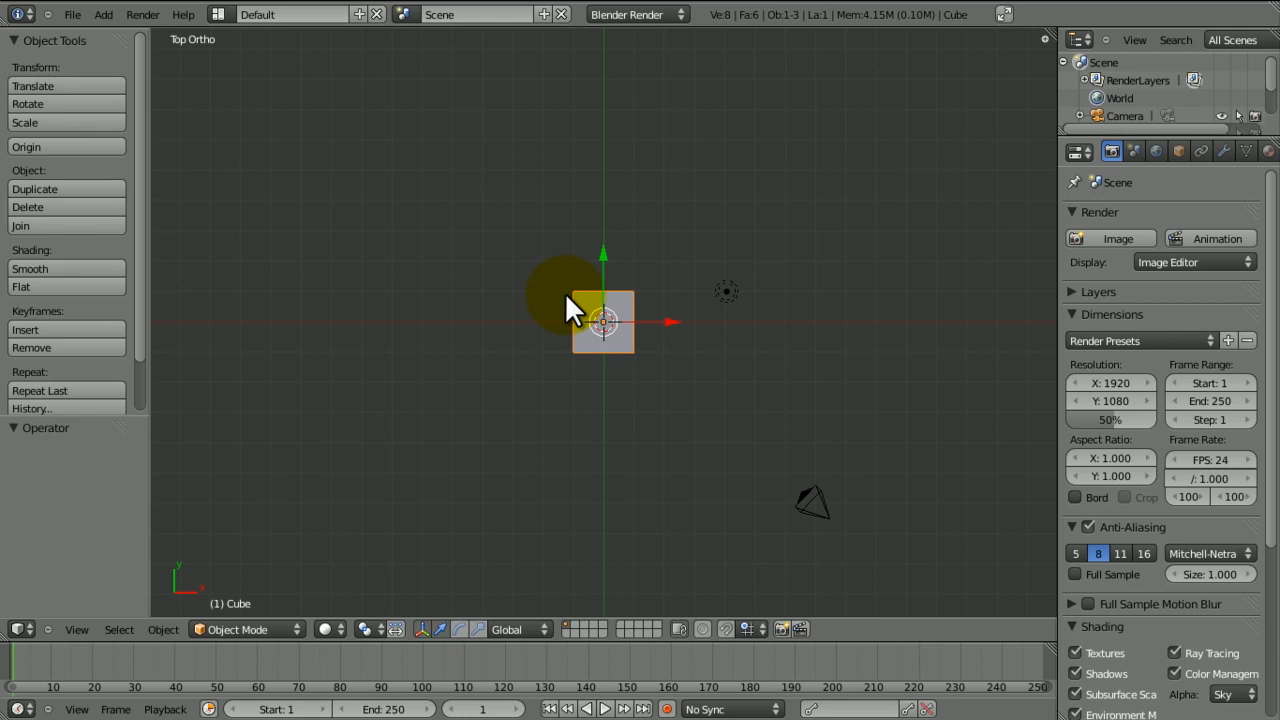
{"action": "mouse_move", "coordinate": [556, 290]}
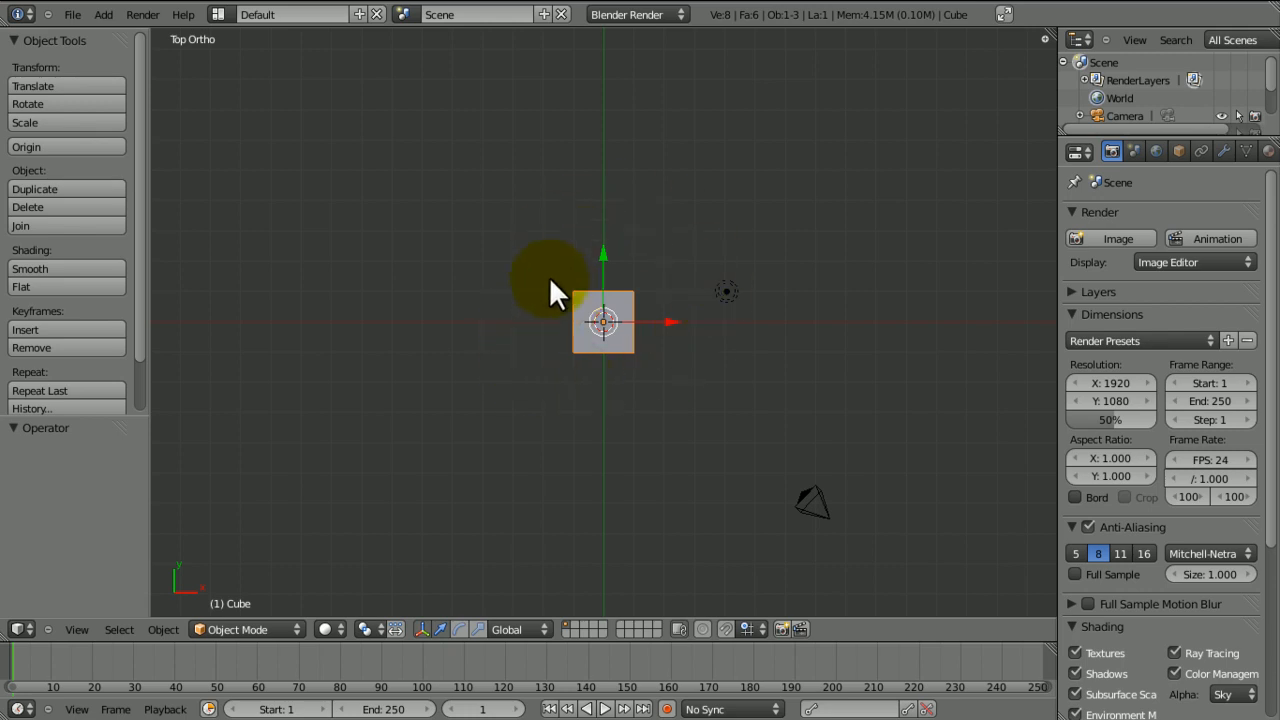
{"action": "mouse_move", "coordinate": [684, 250]}
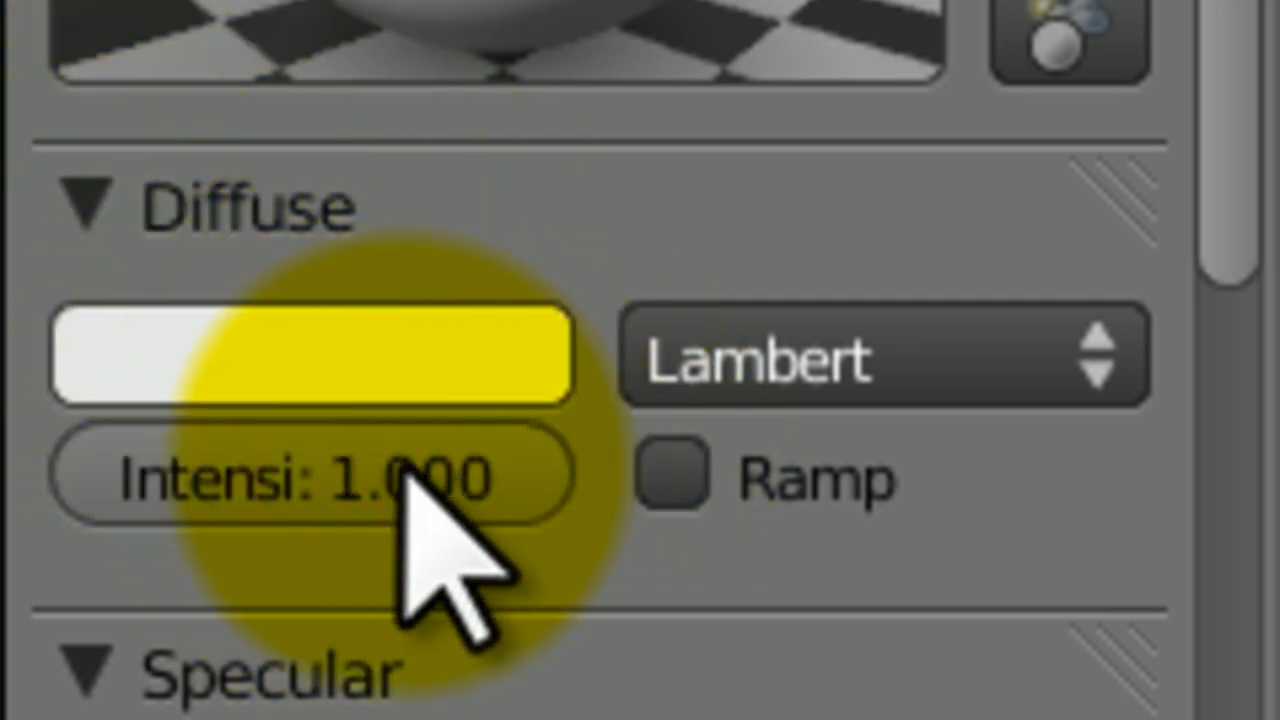
Keyframe Diffuse Intensity, lower it to 0 on another frame, and scrub to preview the change
{"action": "right_click", "coordinate": [310, 476]}
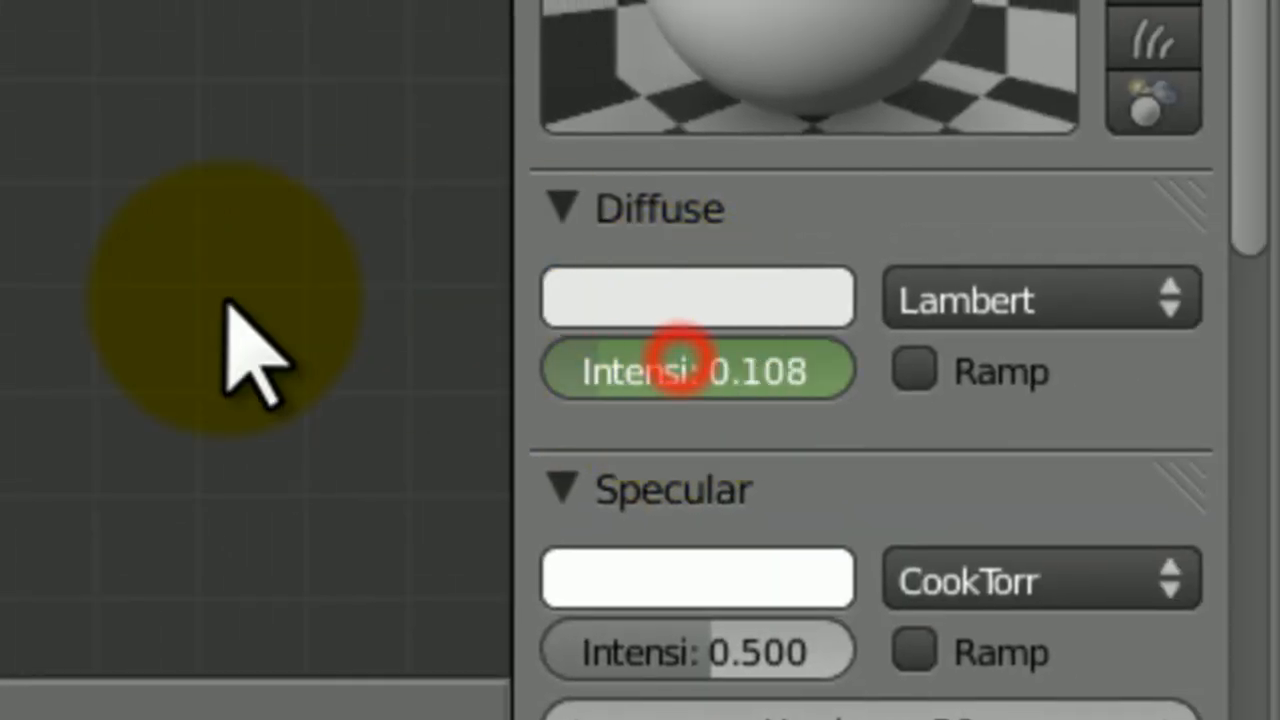
{"action": "left_click_drag", "start_coordinate": [700, 370], "coordinate": [680, 390]}
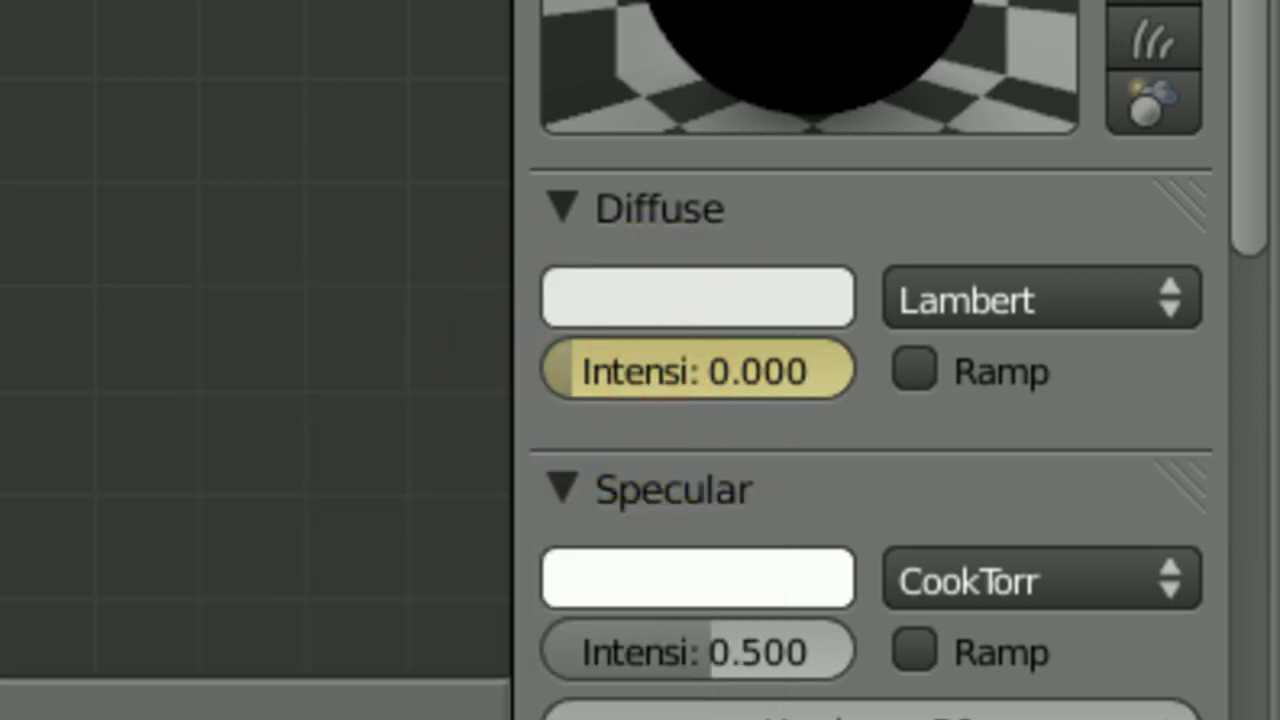
{"action": "left_click_drag", "start_coordinate": [600, 370], "coordinate": [760, 370]}
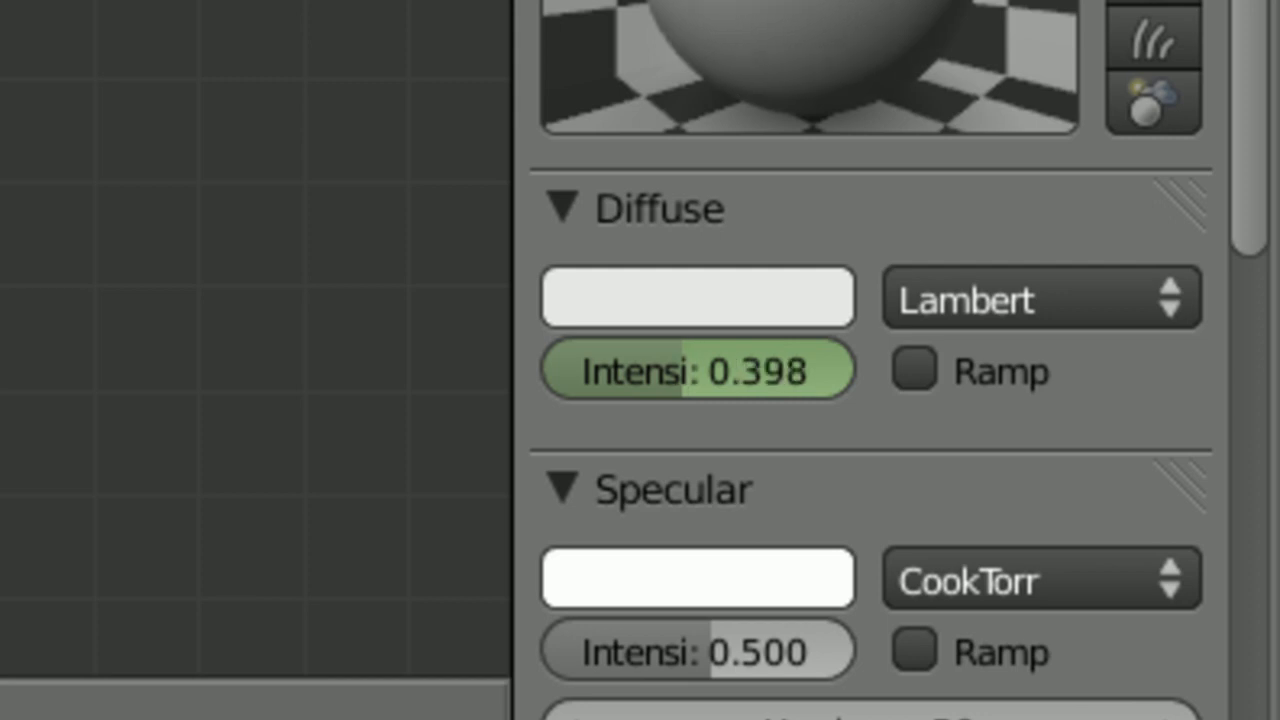
{"action": "left_click_drag", "start_coordinate": [720, 368], "coordinate": [640, 368]}
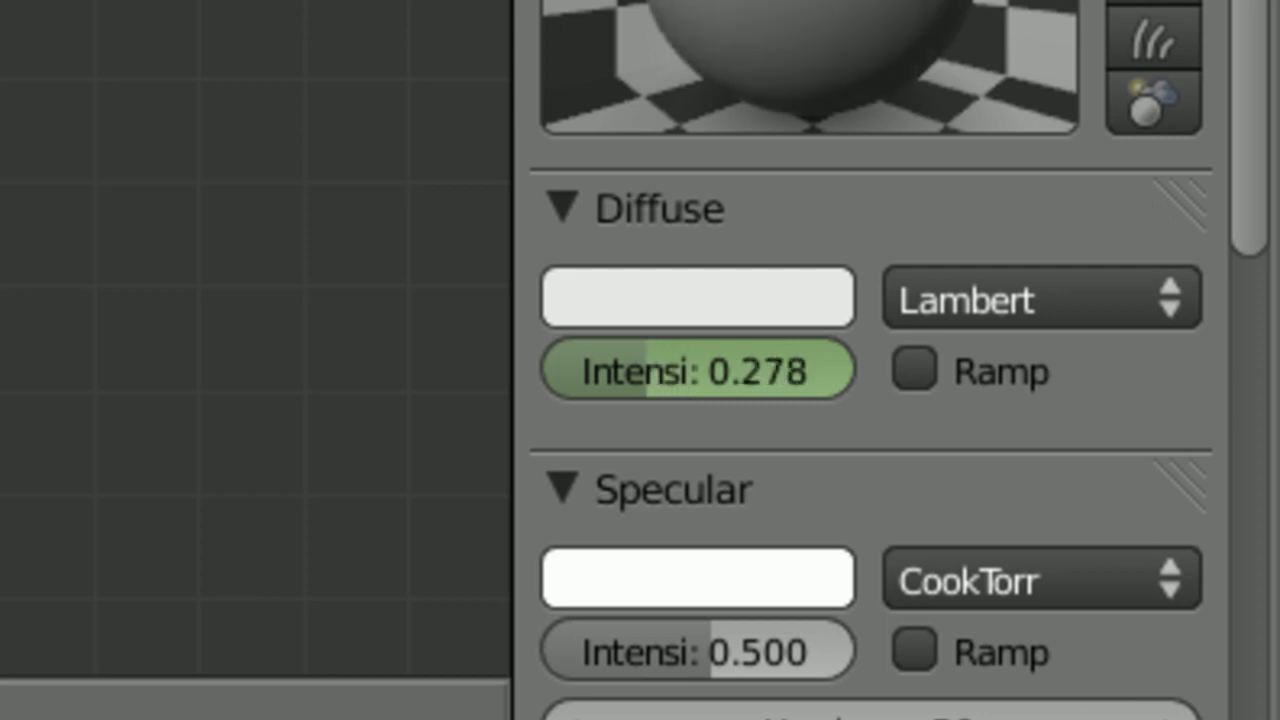
{"action": "left_click_drag", "start_coordinate": [700, 368], "coordinate": [650, 368]}
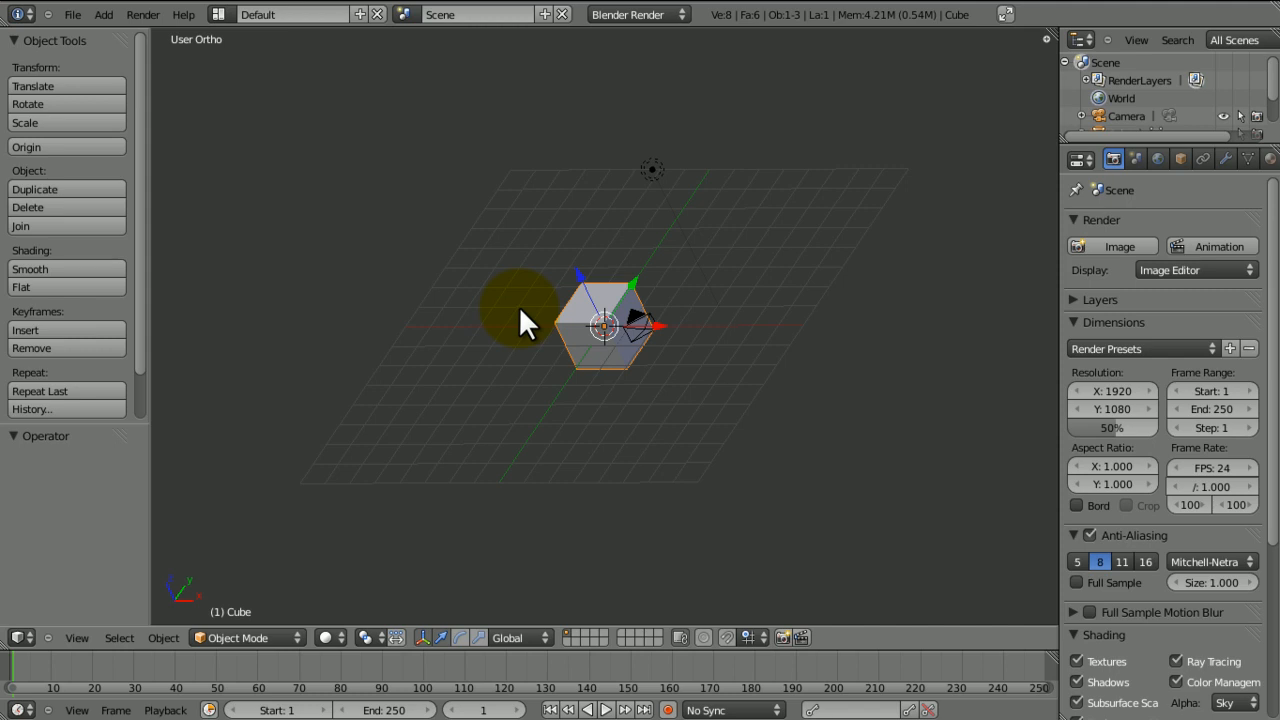
{"action": "key", "text": "KP_1"}
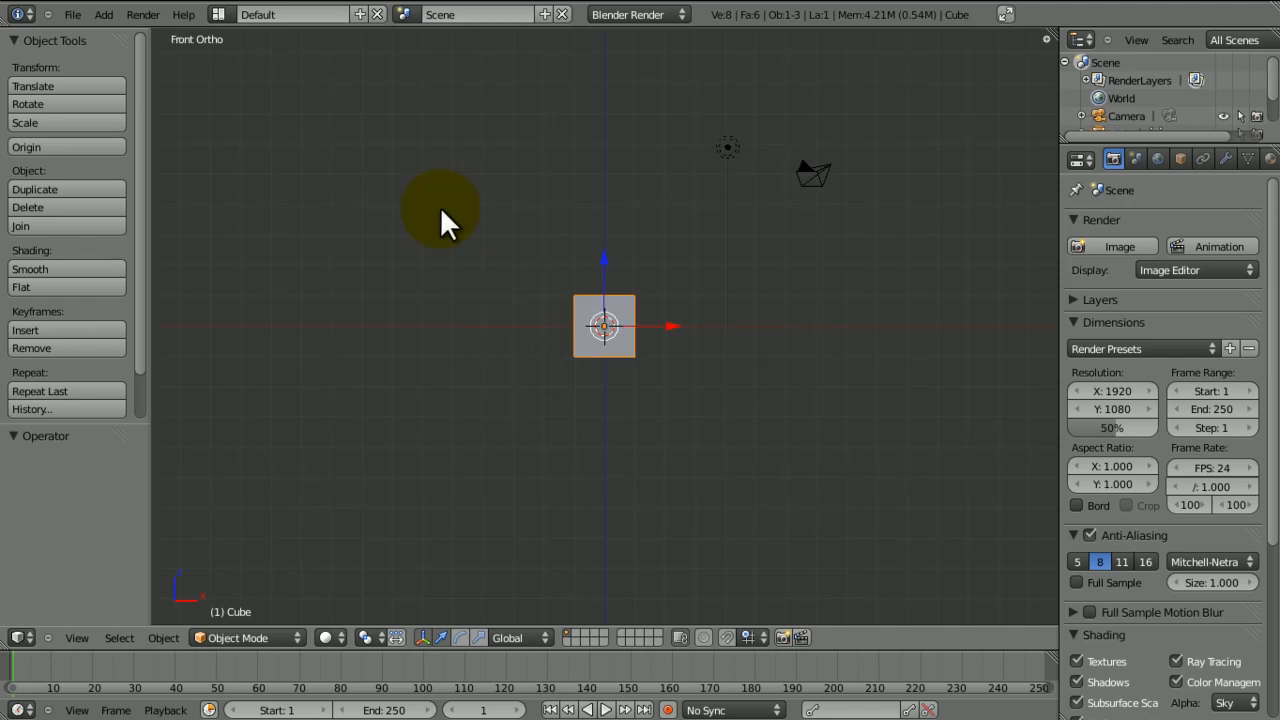
Use the Animation layout to set the timeline End frame to 100, then return to Default
{"action": "left_click", "coordinate": [218, 16]}
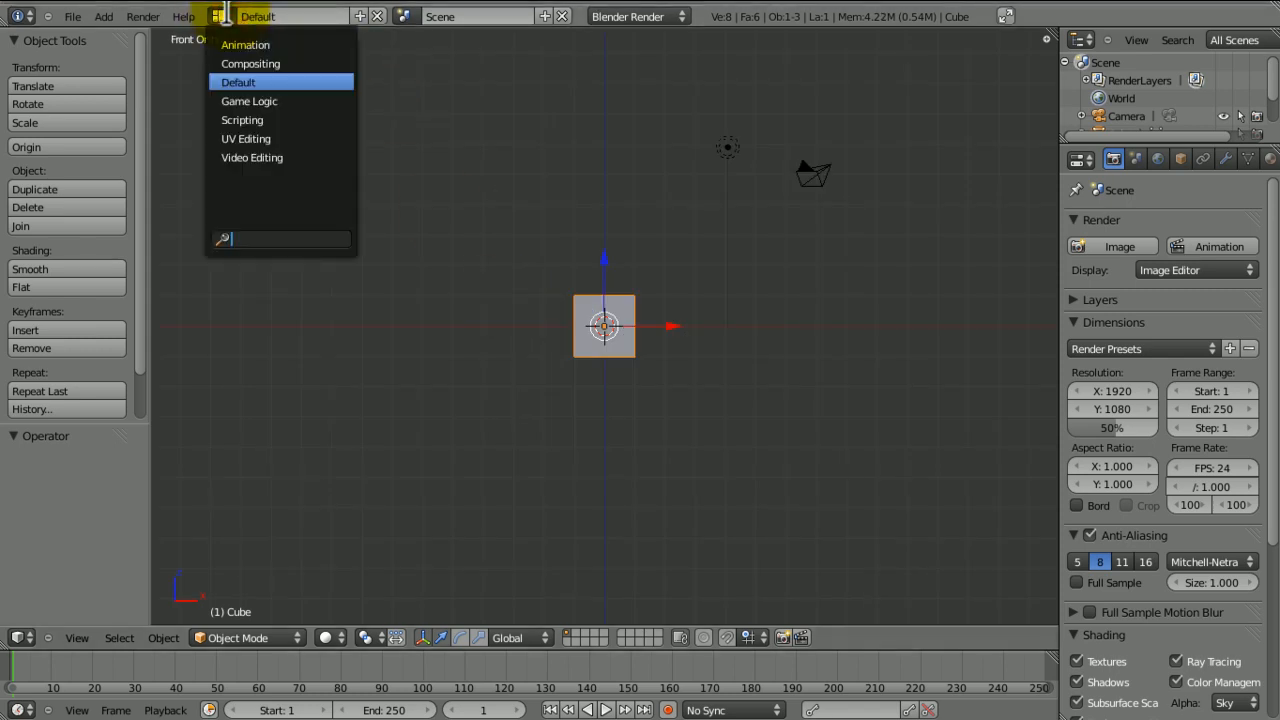
{"action": "left_click", "coordinate": [244, 44]}
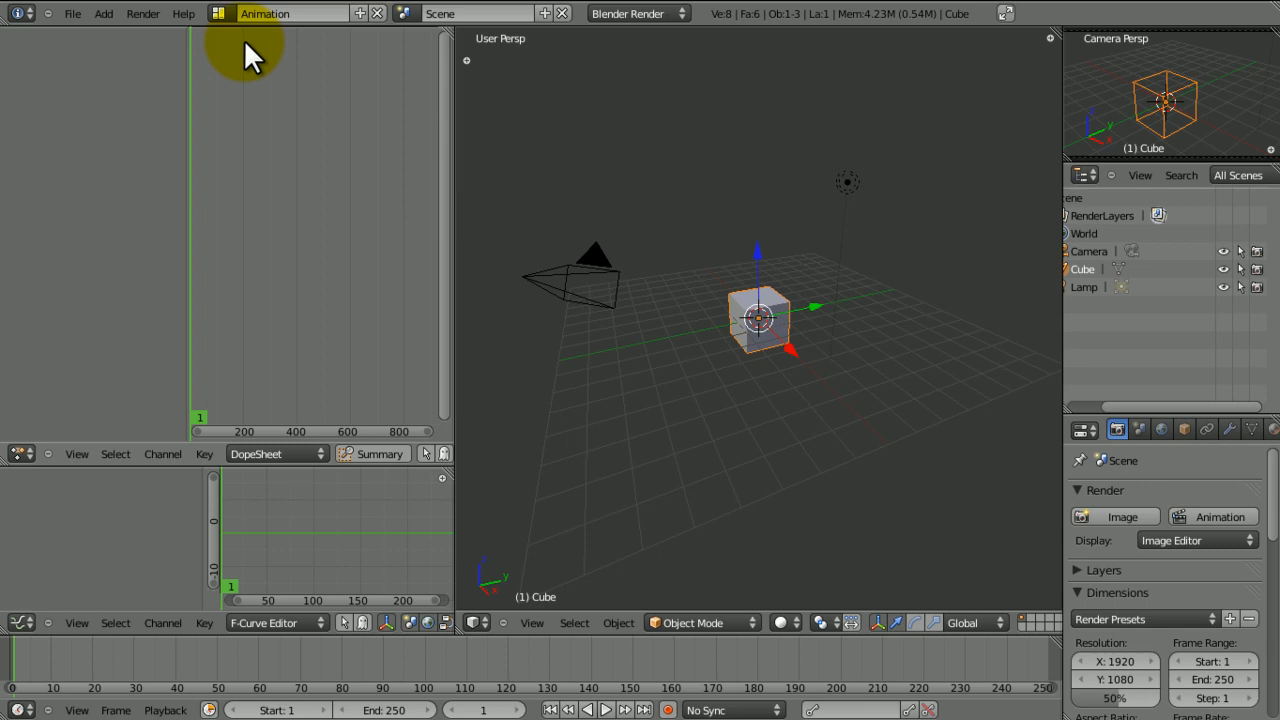
{"action": "mouse_move", "coordinate": [878, 96]}
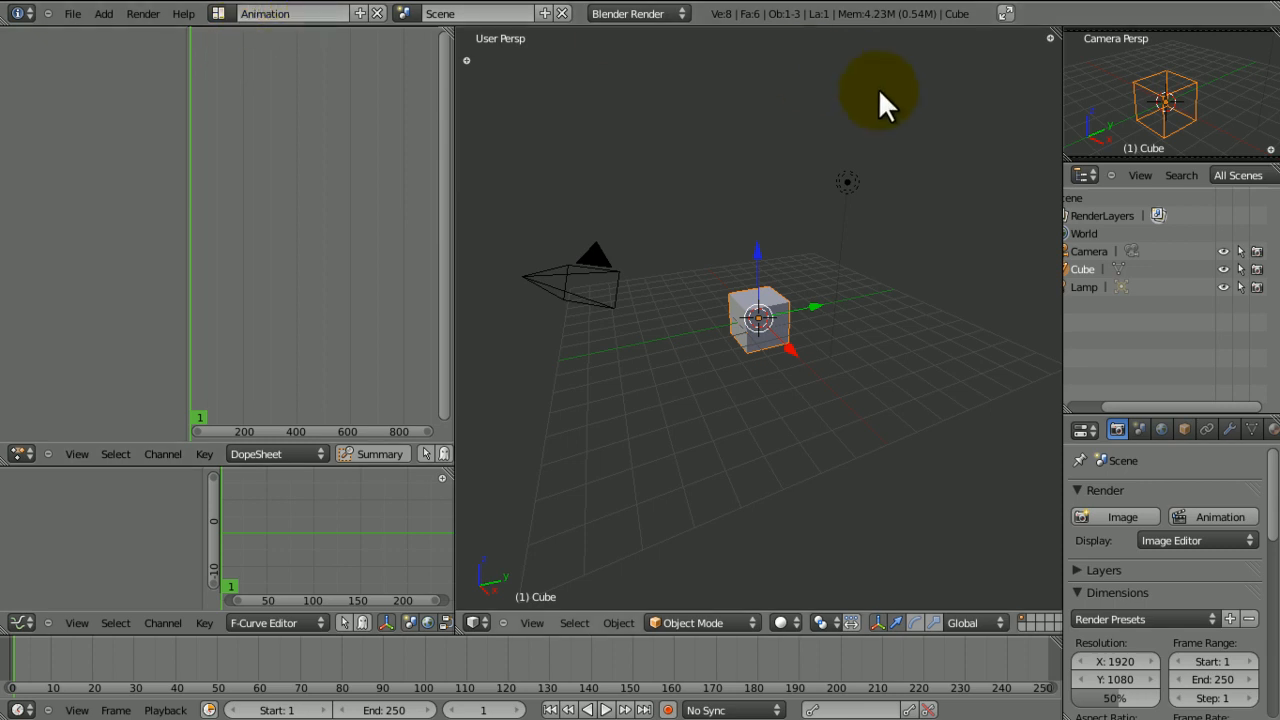
{"action": "mouse_move", "coordinate": [756, 236]}
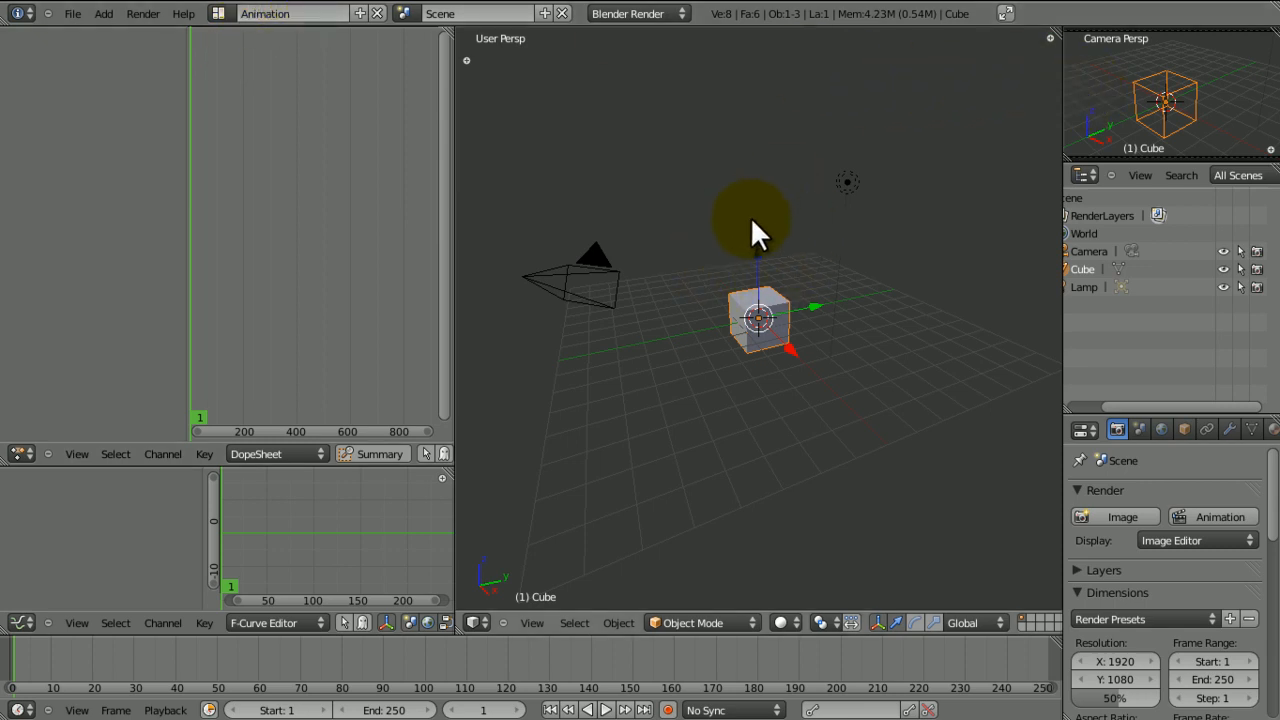
{"action": "left_click", "coordinate": [264, 12]}
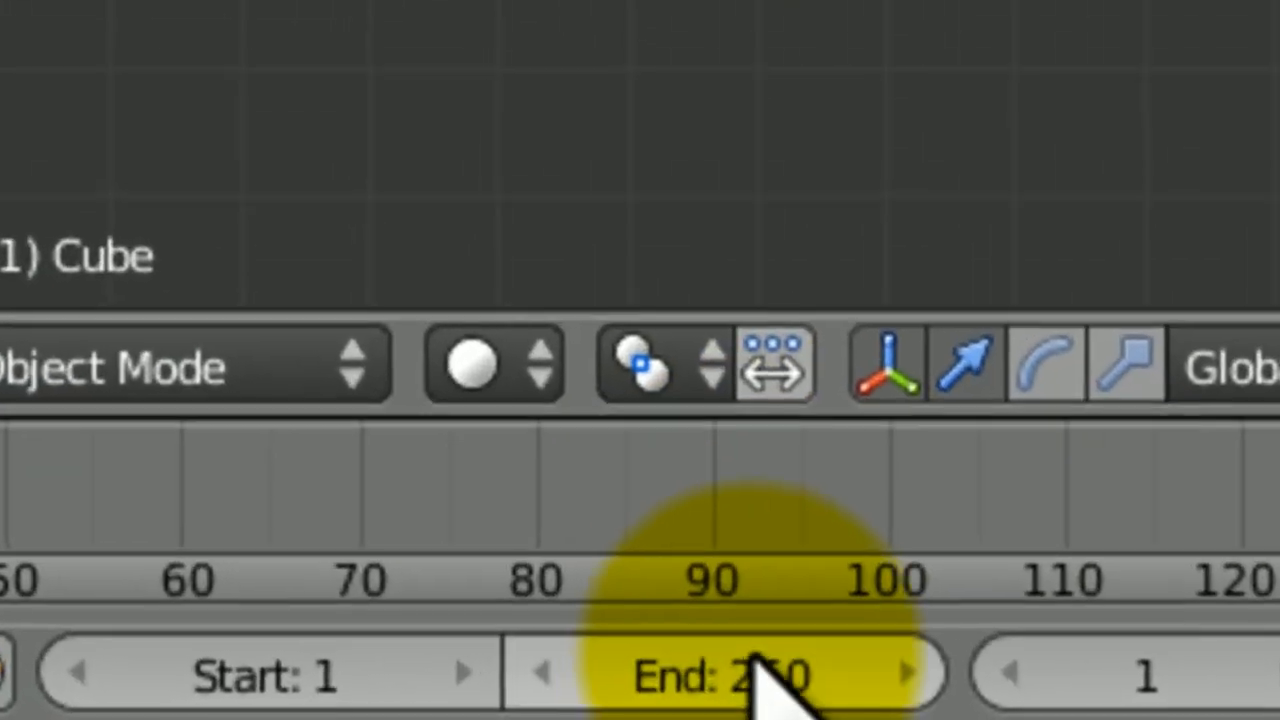
{"action": "left_click", "coordinate": [720, 672]}
{"action": "type", "text": "100"}
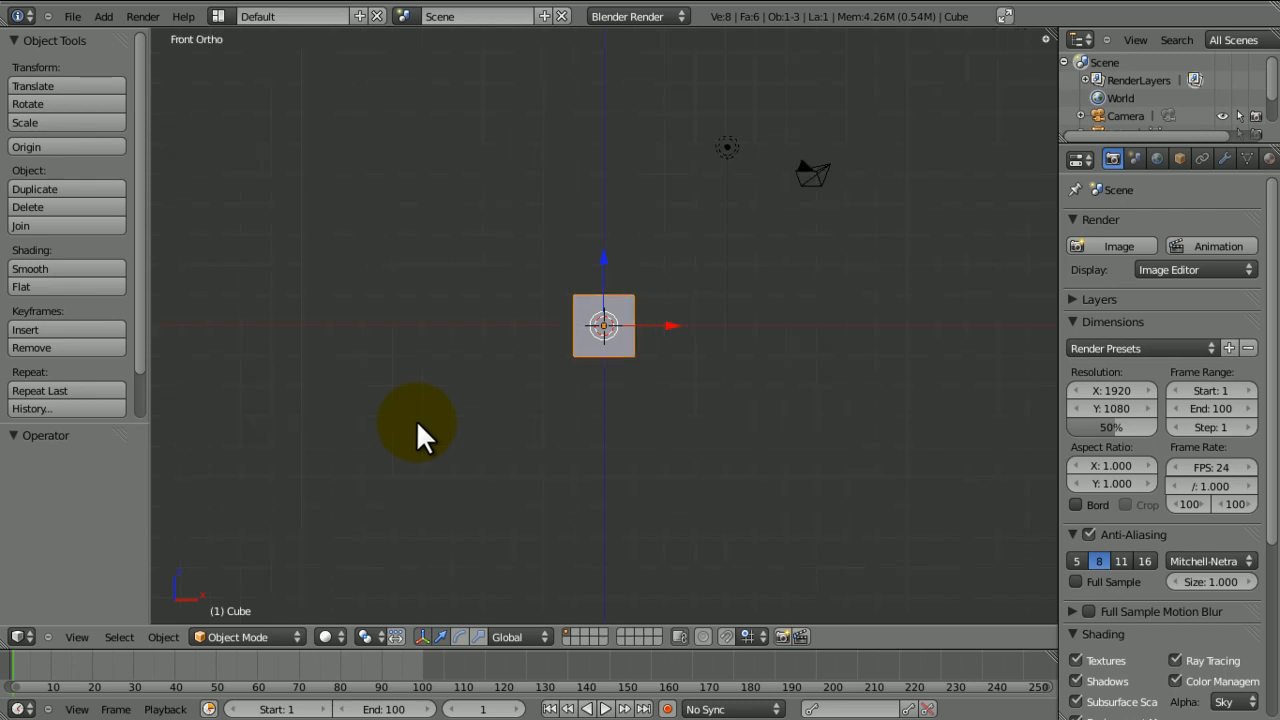
At frame 20, insert a LocRot keyframe recording the cube's location and rotation
{"action": "left_click_drag", "start_coordinate": [604, 324], "coordinate": [590, 204]}
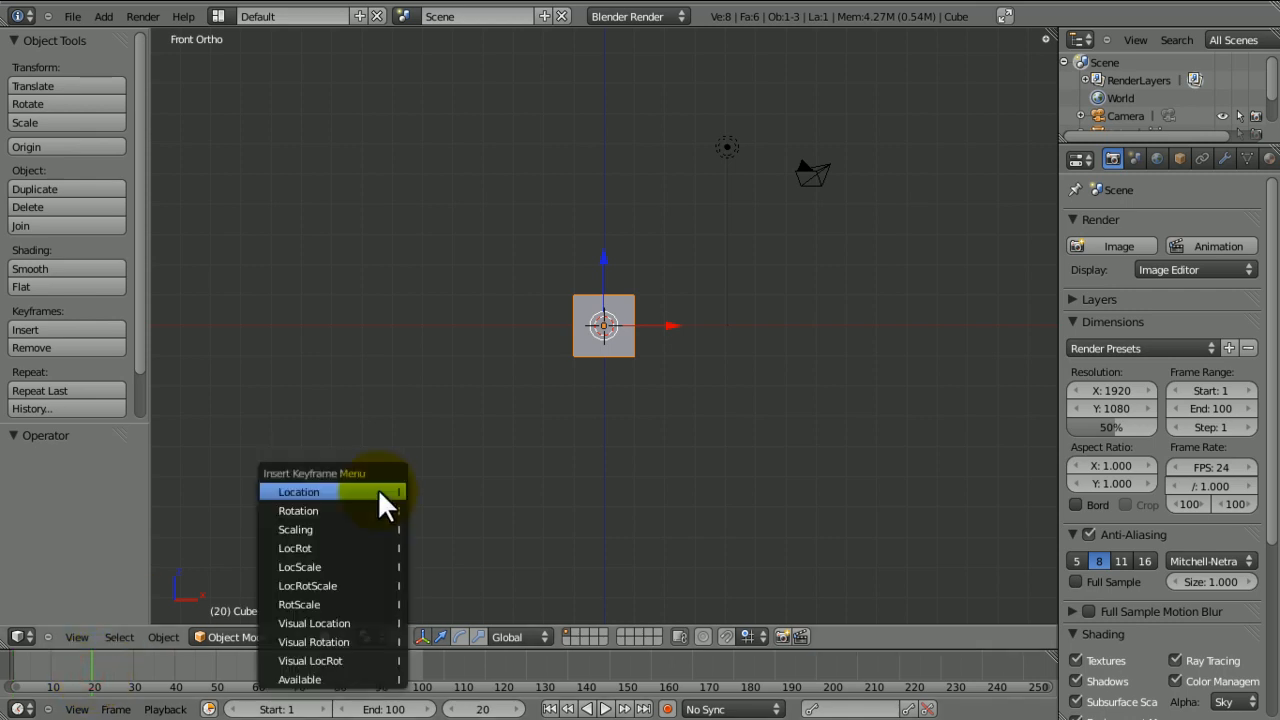
{"action": "left_click", "coordinate": [298, 492]}
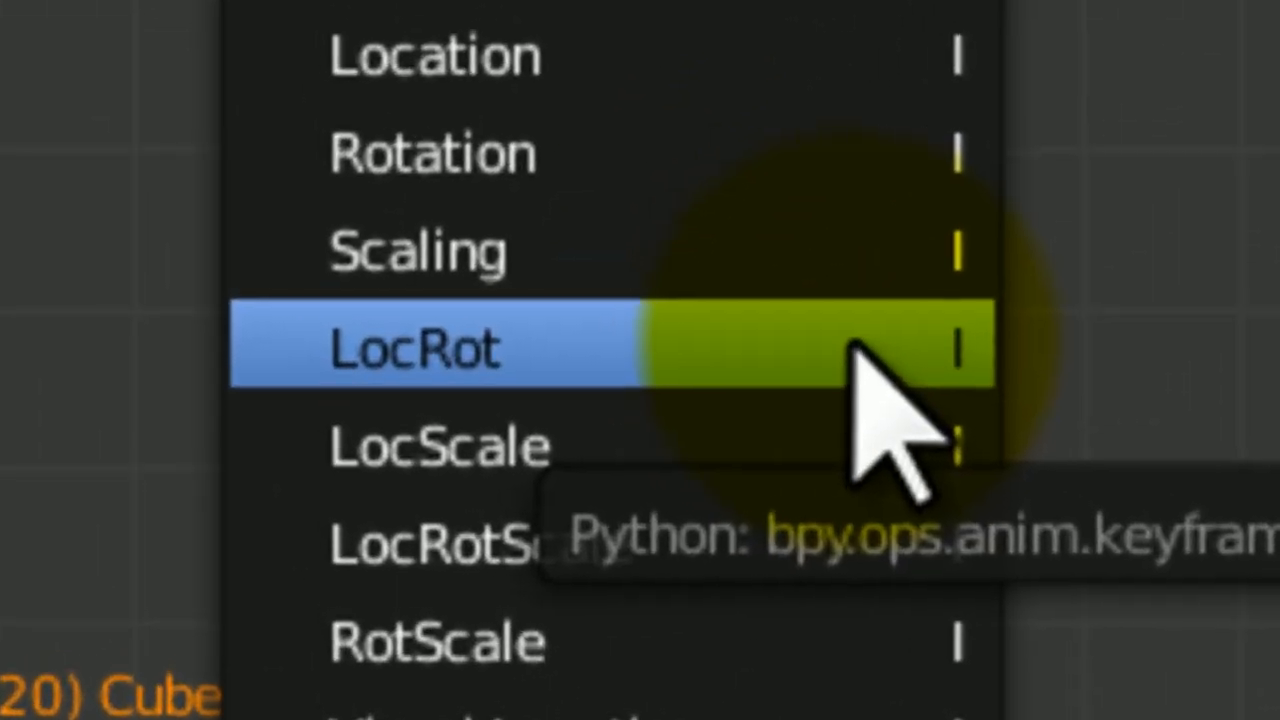
{"action": "mouse_move", "coordinate": [450, 250]}
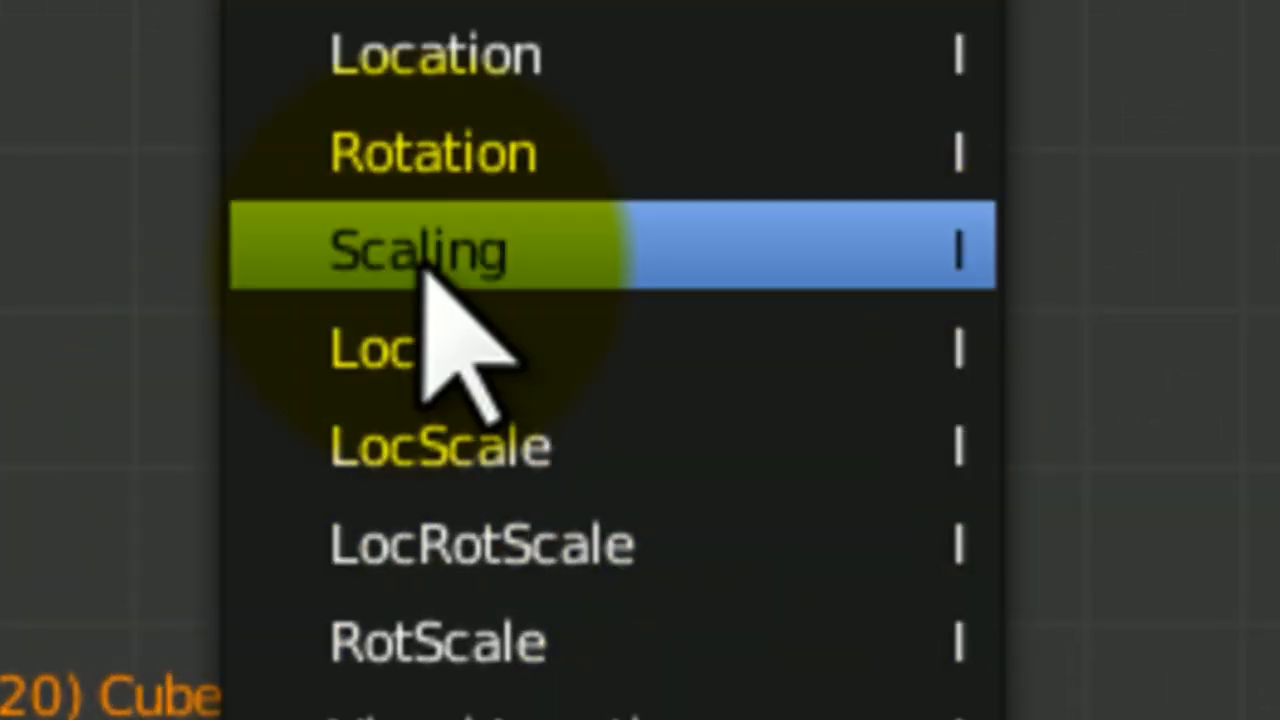
{"action": "left_click", "coordinate": [420, 250]}
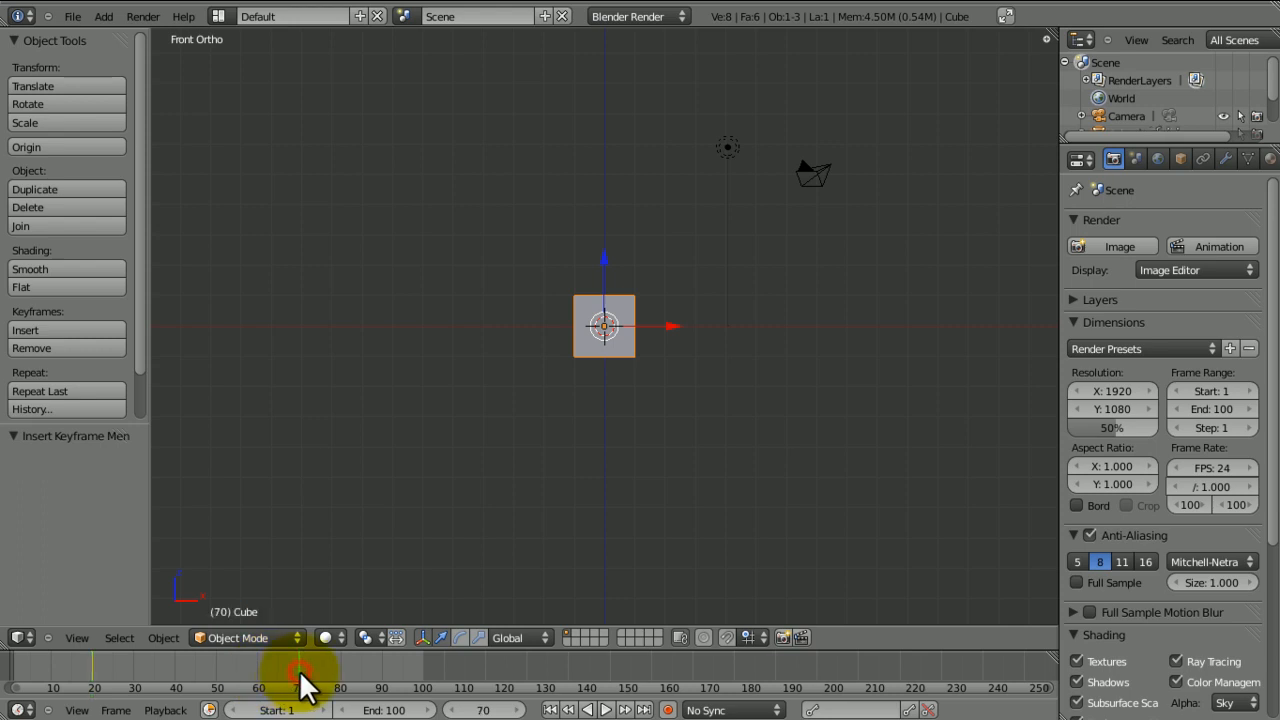
At frame 70, raise the cube about 7.5 units up along the Z axis
{"action": "left_click_drag", "start_coordinate": [604, 324], "coordinate": [620, 100]}
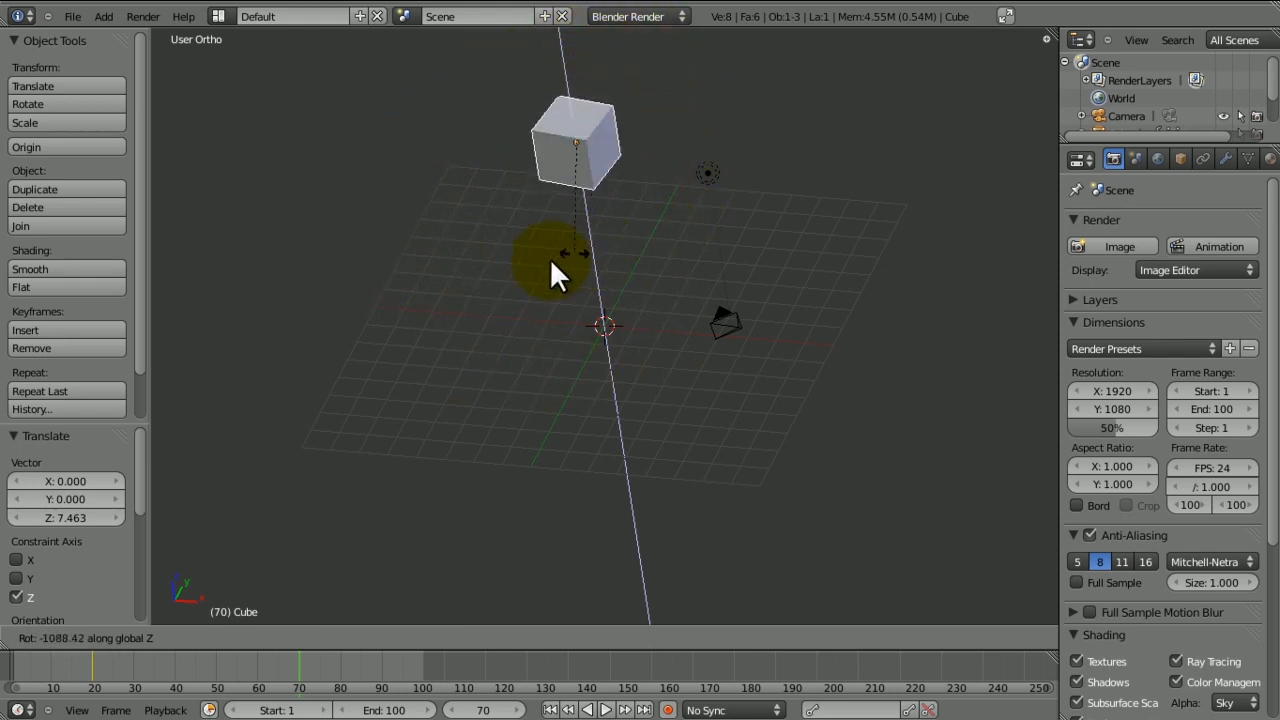
{"action": "left_click_drag", "start_coordinate": [558, 276], "coordinate": [556, 130]}
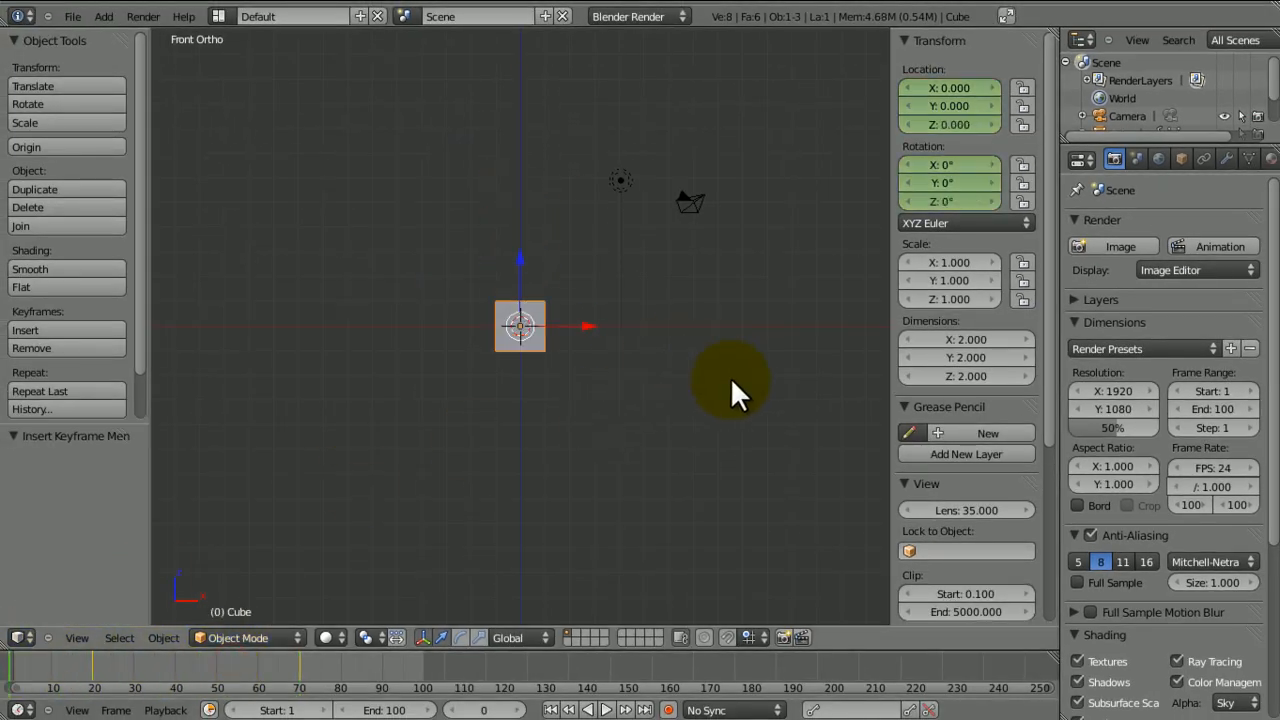
{"action": "key", "text": "KP_0"}
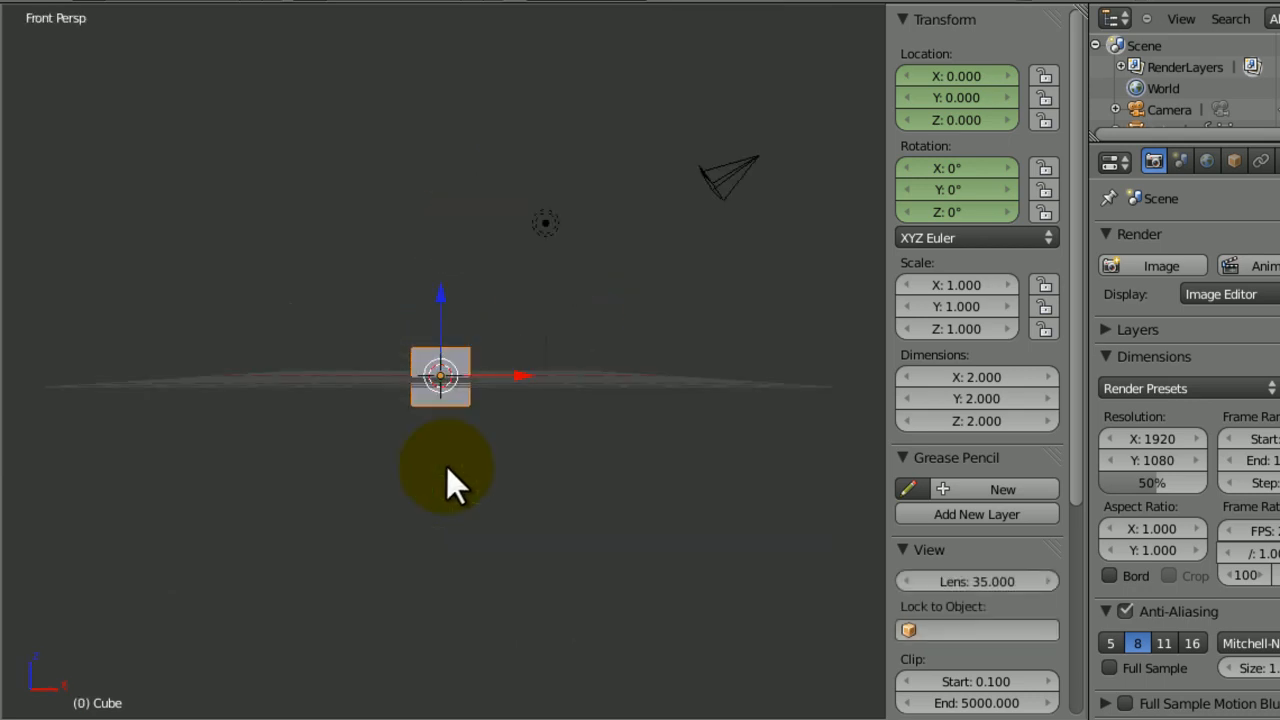
{"action": "key", "text": "KP_5"}
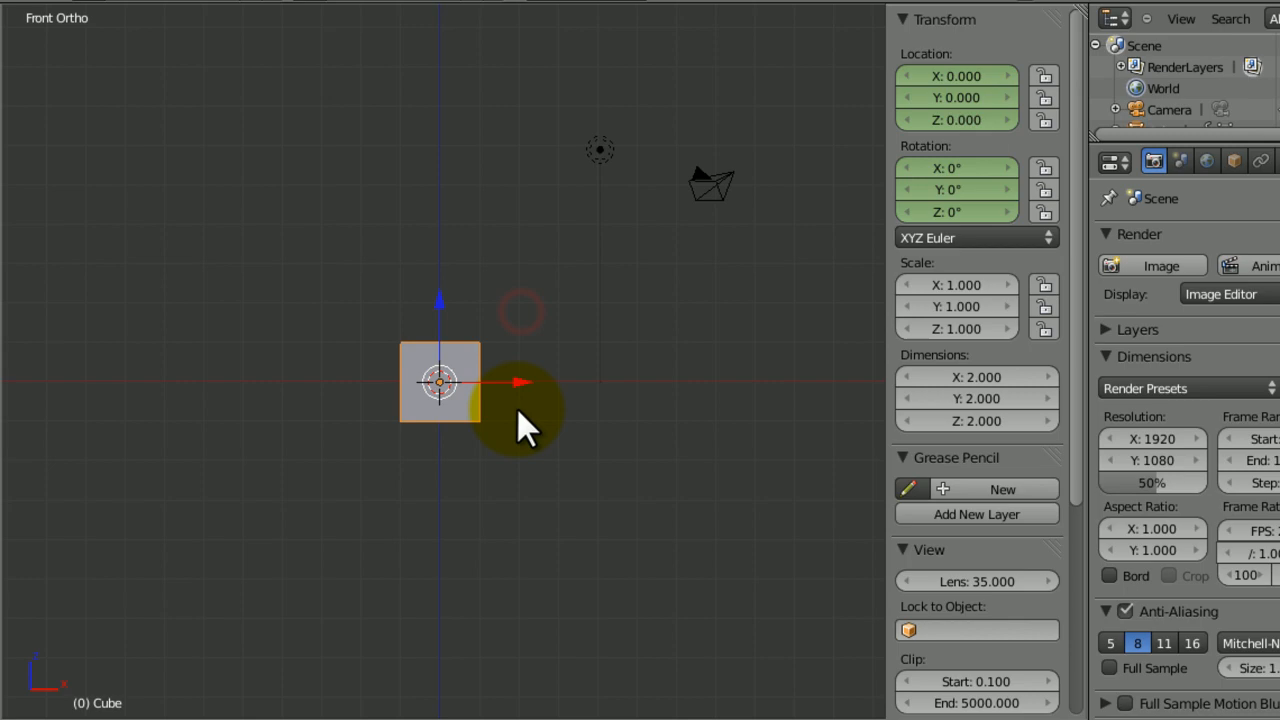
{"action": "mouse_move", "coordinate": [370, 390]}
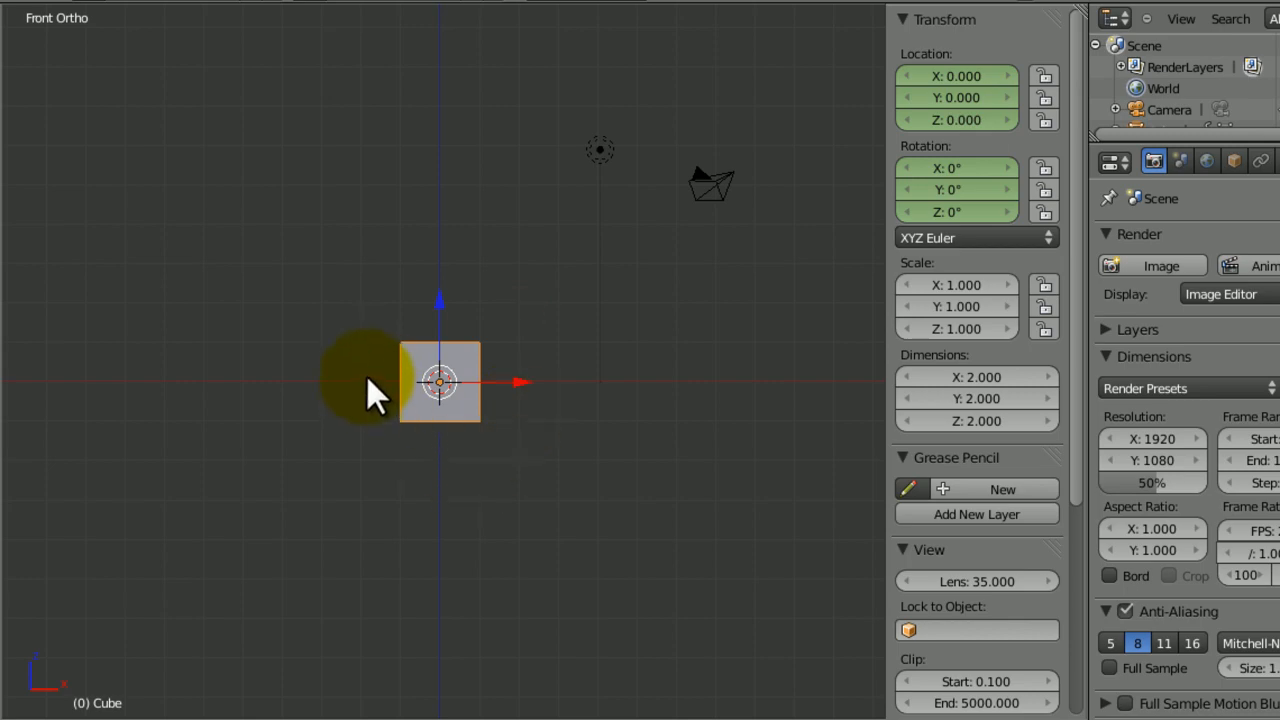
{"action": "left_click_drag", "start_coordinate": [440, 384], "coordinate": [604, 198]}
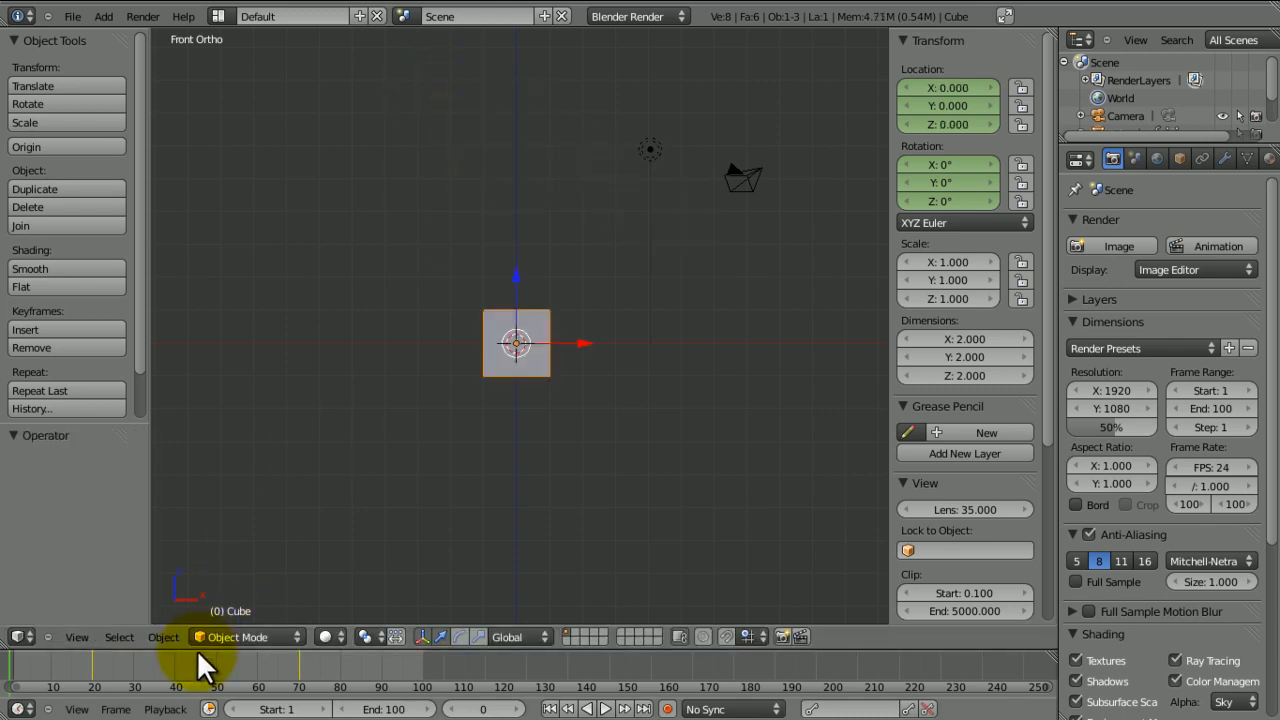
Jump to frame 50 to rotate the cube on Z and shift it along X
{"action": "left_click", "coordinate": [220, 664]}
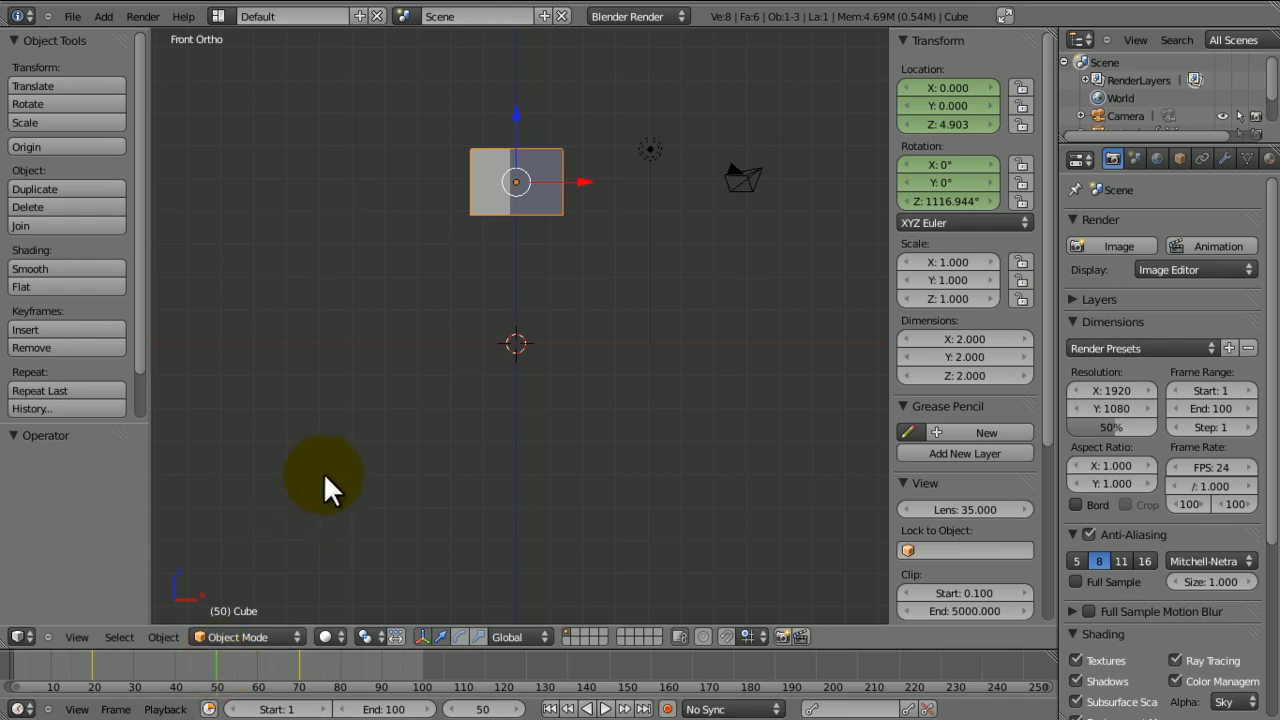
{"action": "mouse_move", "coordinate": [500, 250]}
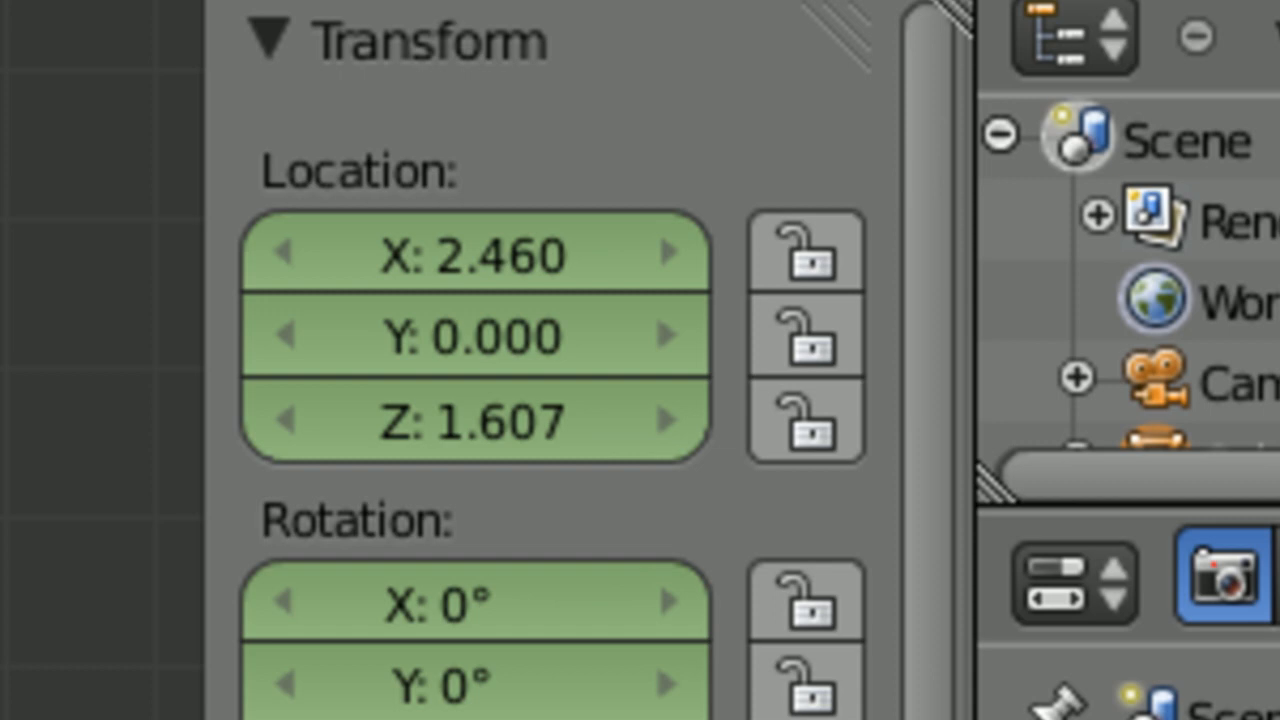
{"action": "mouse_move", "coordinate": [470, 610]}
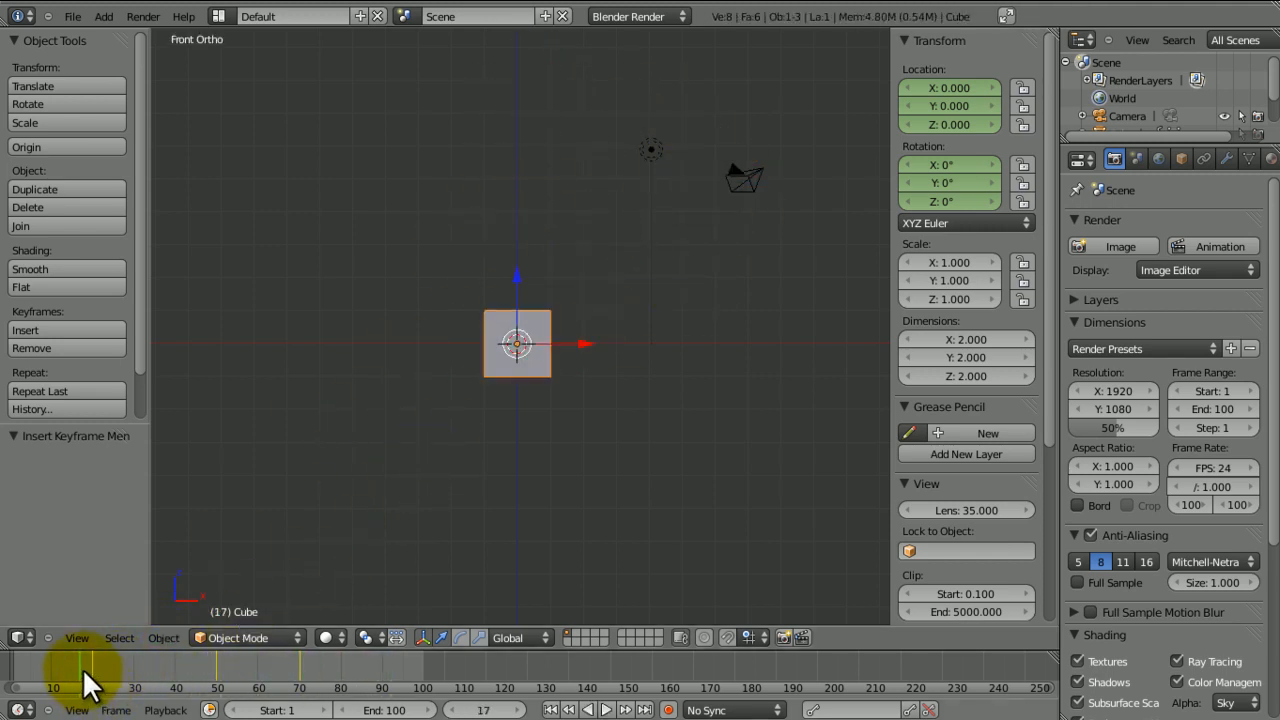
Preview the motion at a later frame, then bring up the cube's Material properties
{"action": "left_click", "coordinate": [84, 670]}
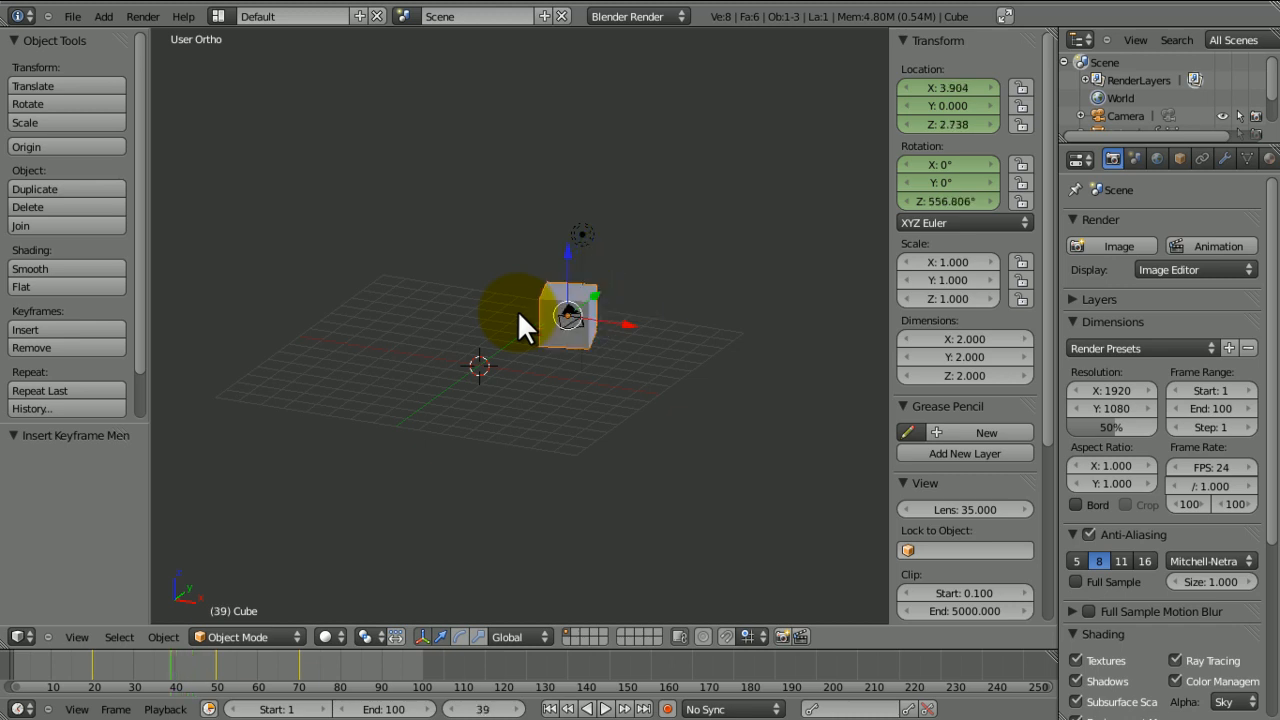
{"action": "left_click", "coordinate": [604, 708]}
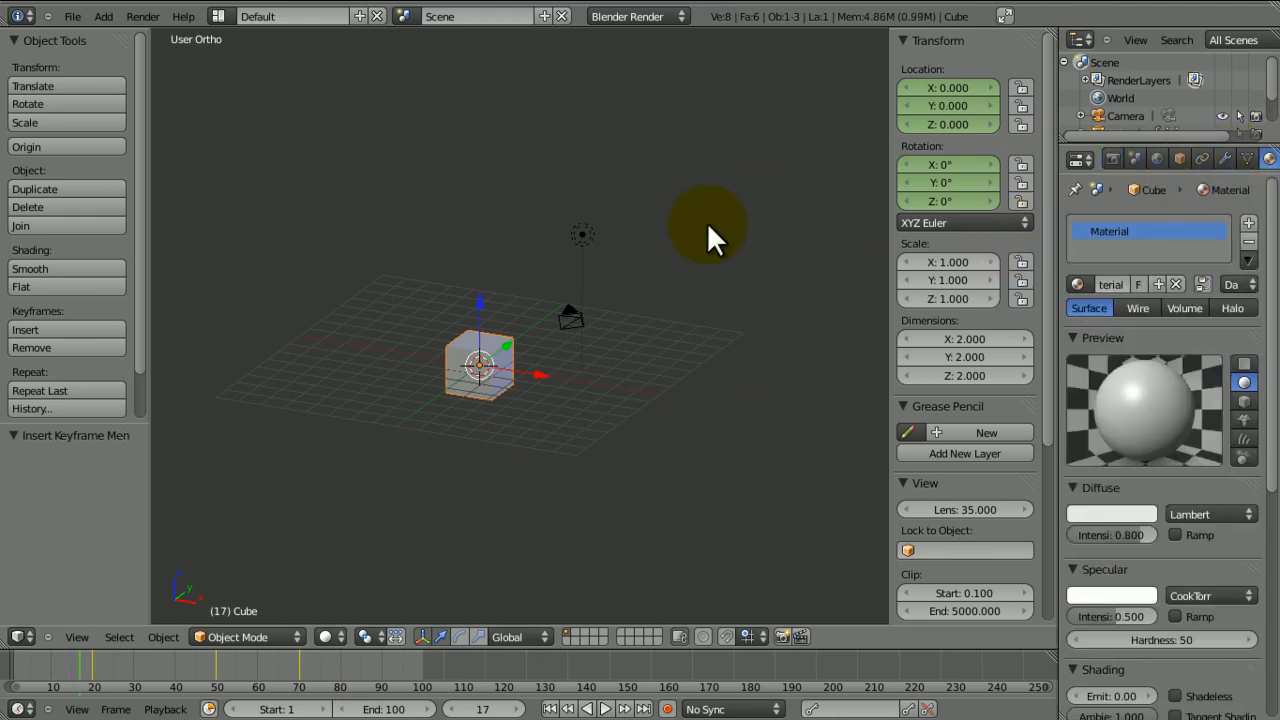
Switch to the Compositing layout and add a Viewer node fed by Render Layers
{"action": "left_click", "coordinate": [290, 12]}
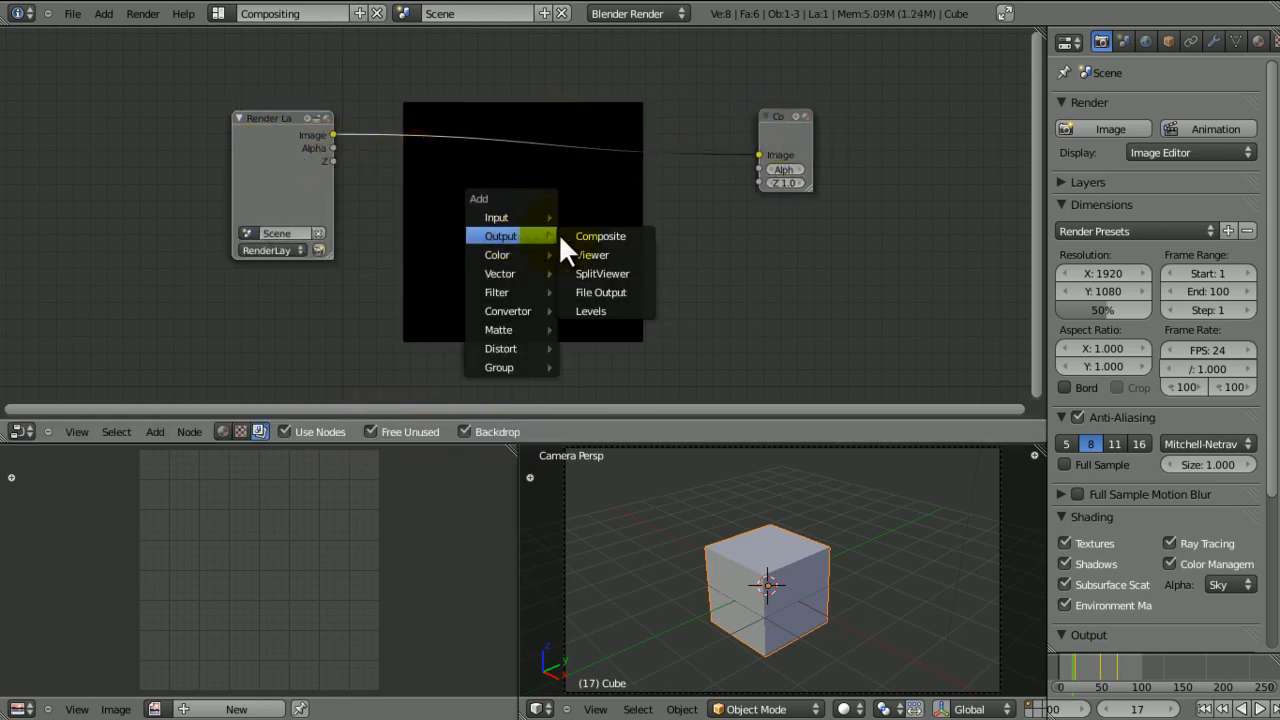
{"action": "left_click", "coordinate": [592, 254]}
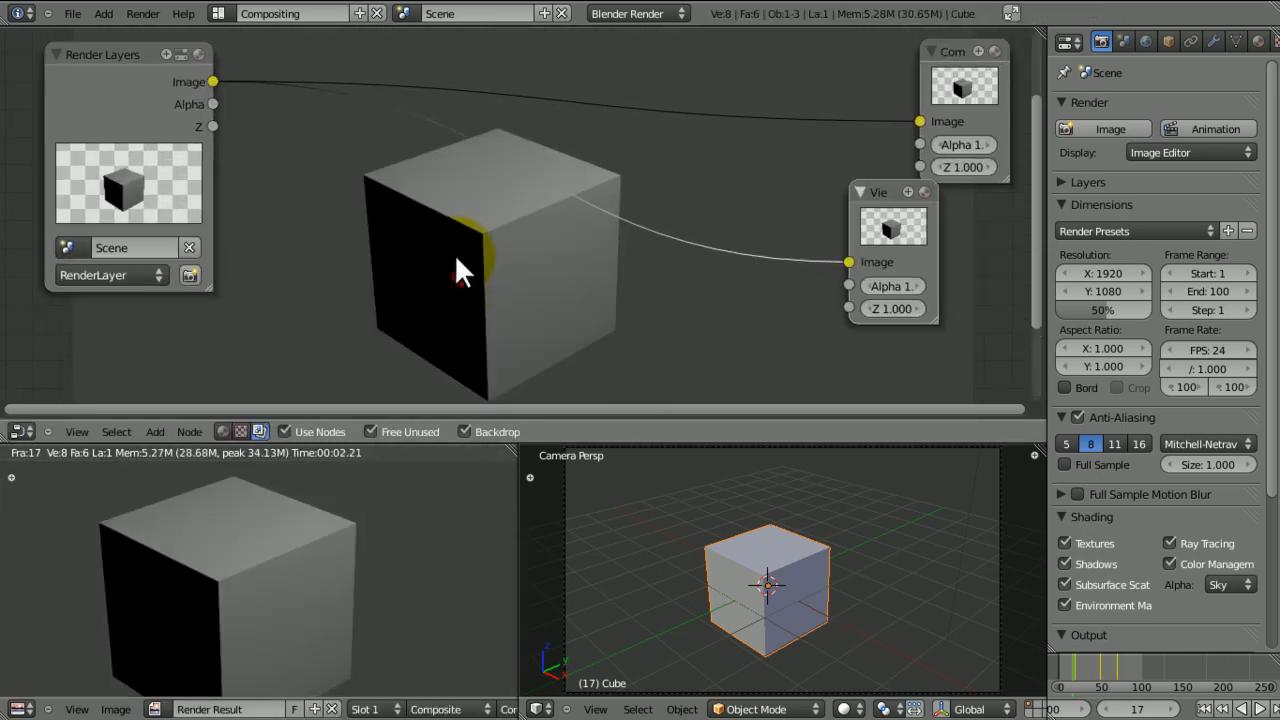
{"action": "left_click", "coordinate": [156, 432]}
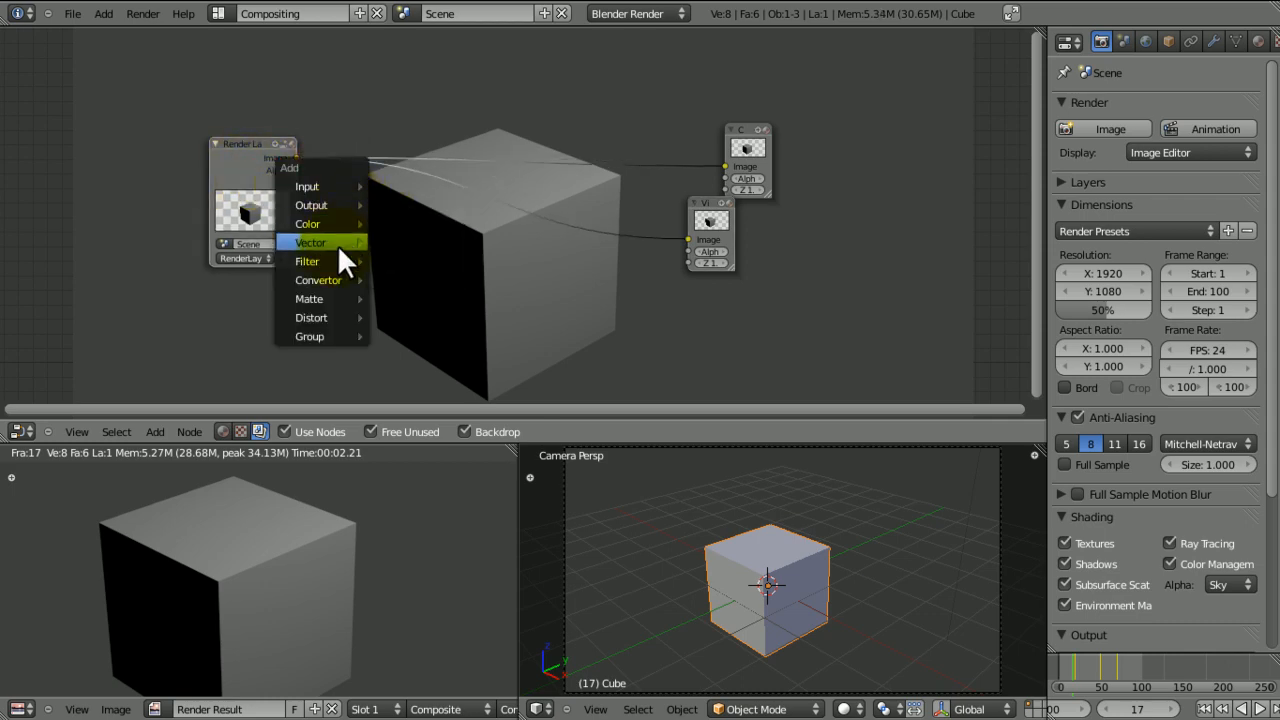
Add a Fast Gaussian Blur node, keyframe its X/Y size on two frames, and return to Default
{"action": "left_click", "coordinate": [308, 260]}
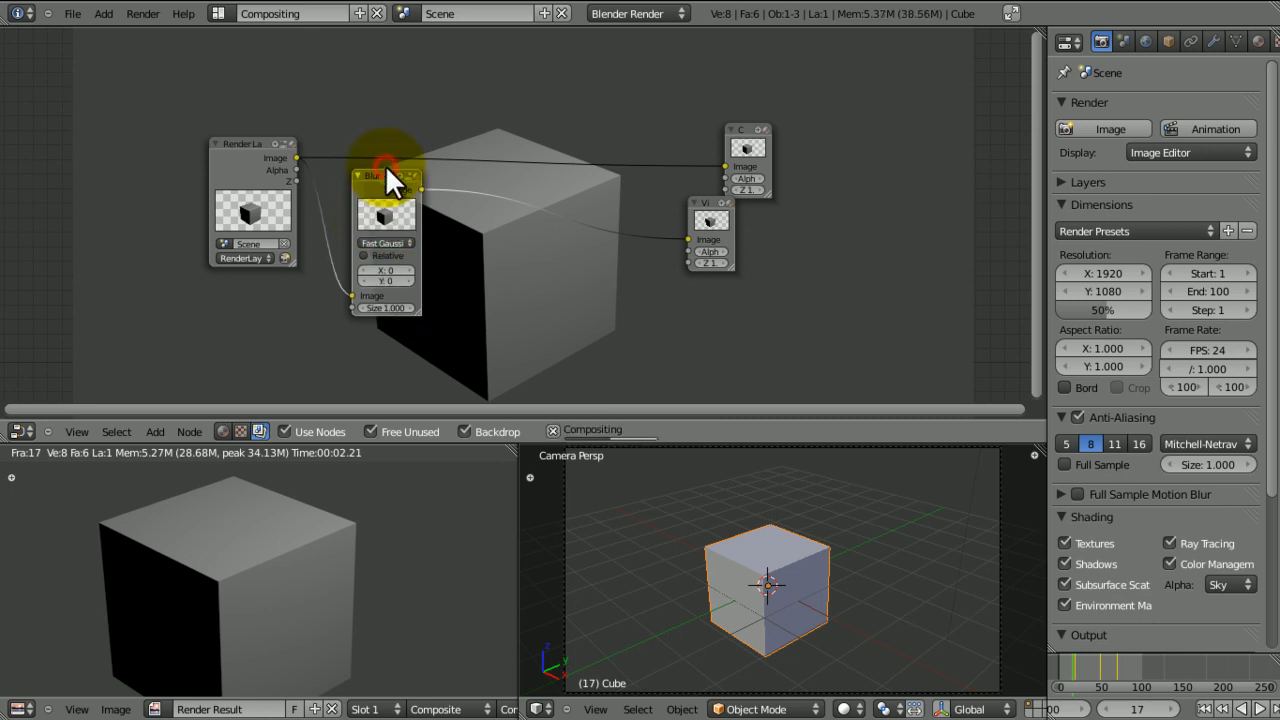
{"action": "mouse_move", "coordinate": [388, 278]}
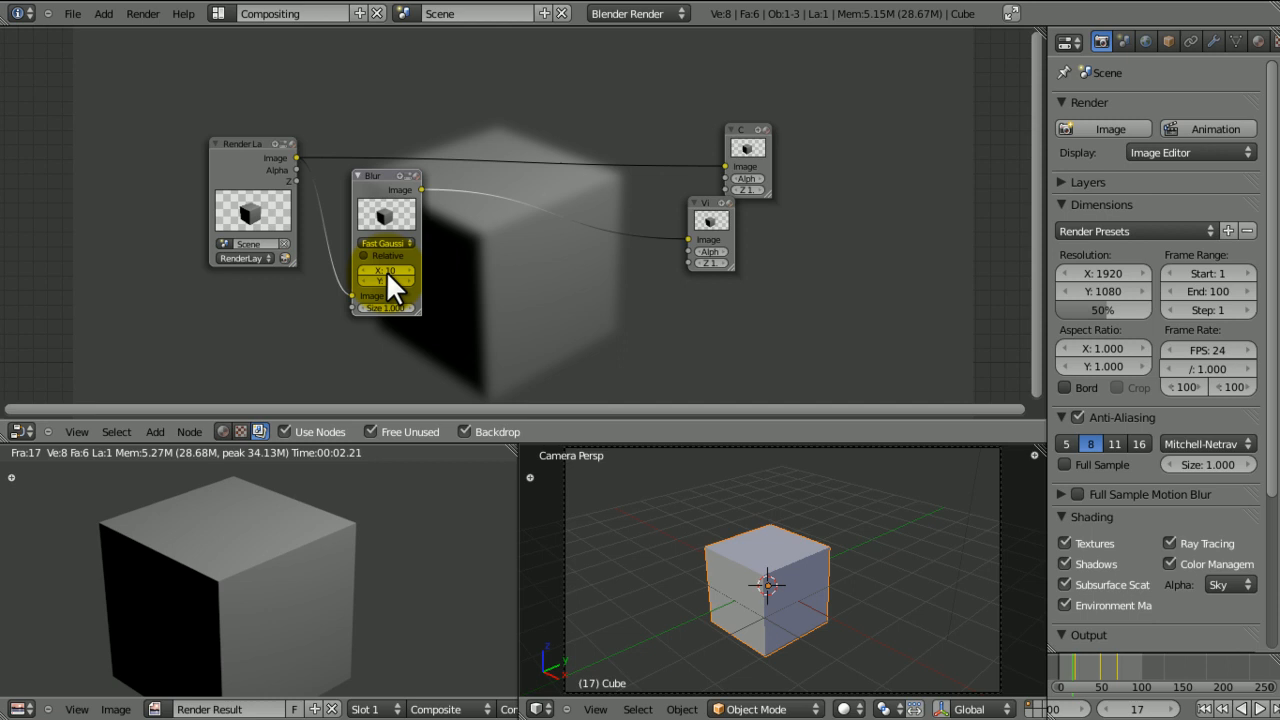
{"action": "right_click", "coordinate": [384, 272]}
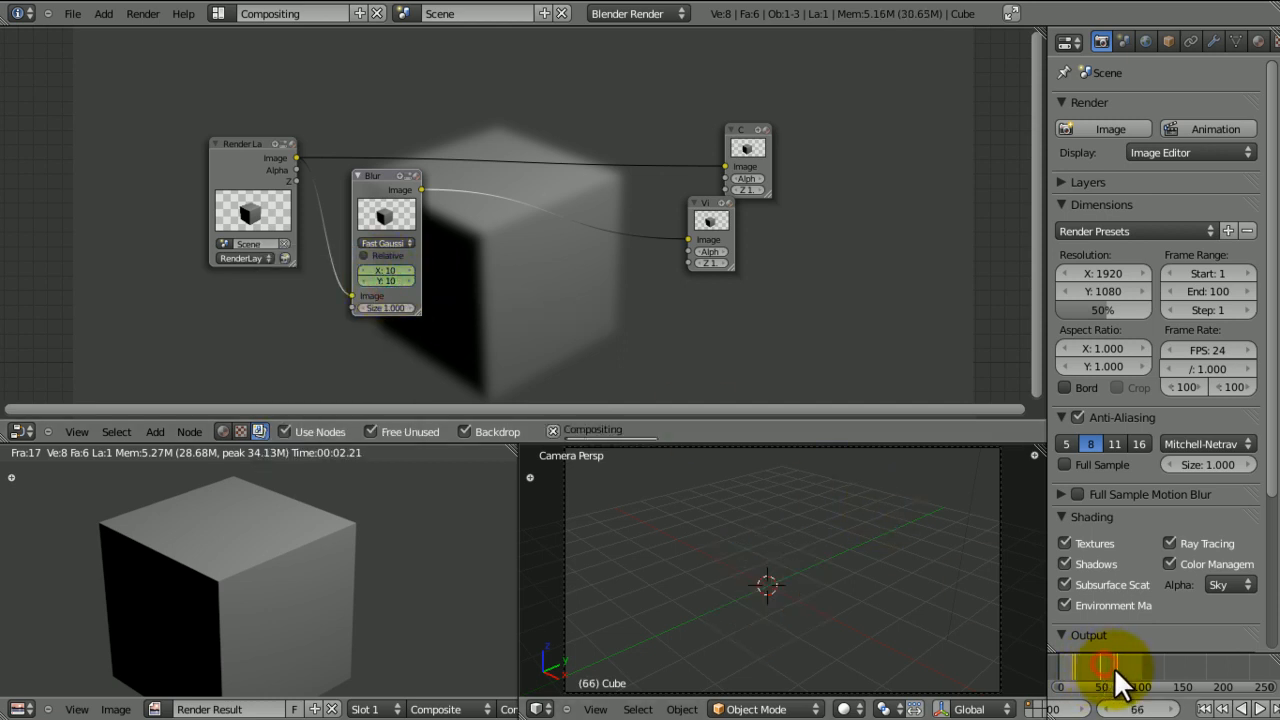
{"action": "left_click", "coordinate": [384, 270]}
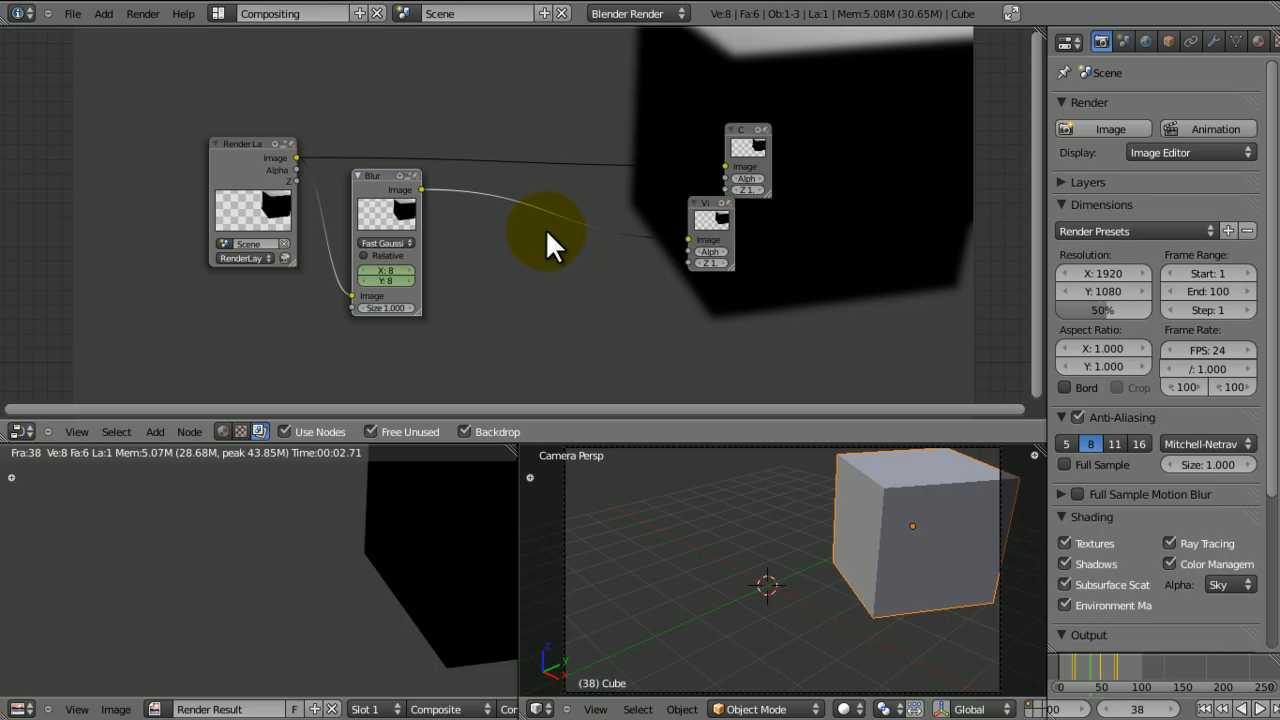
{"action": "left_click", "coordinate": [290, 16]}
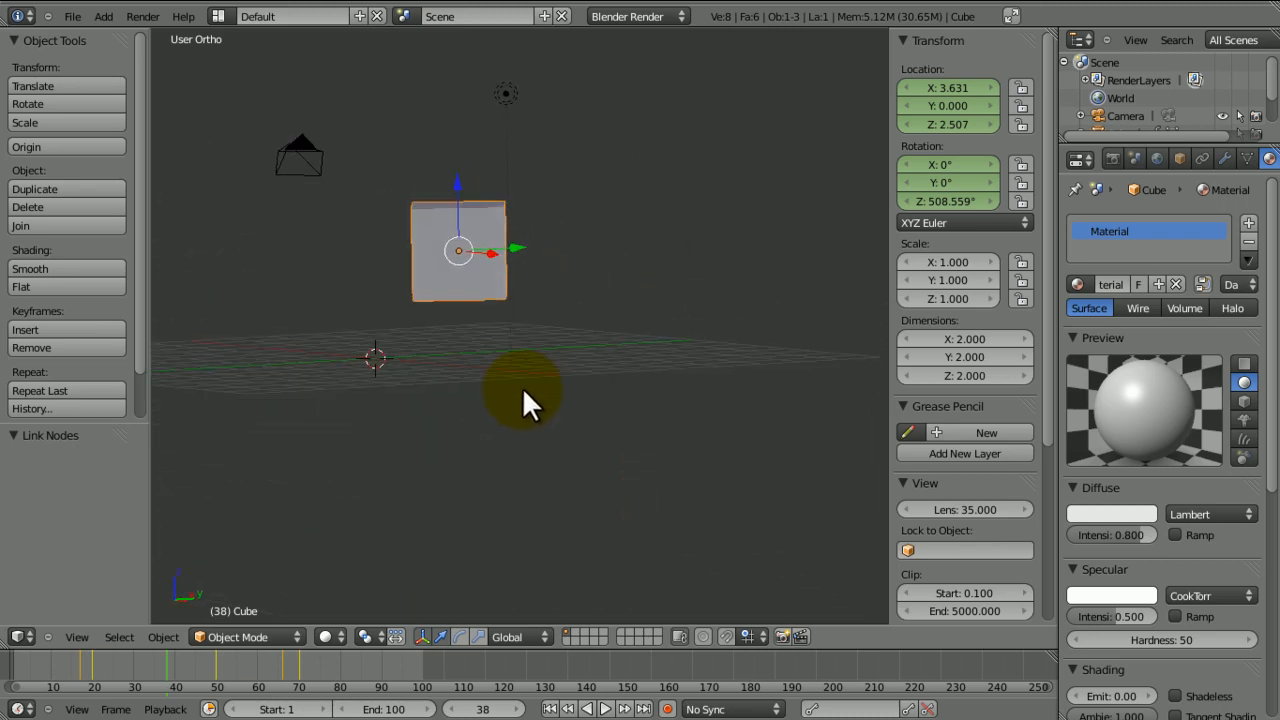
{"action": "left_click_drag", "start_coordinate": [530, 404], "coordinate": [616, 490]}
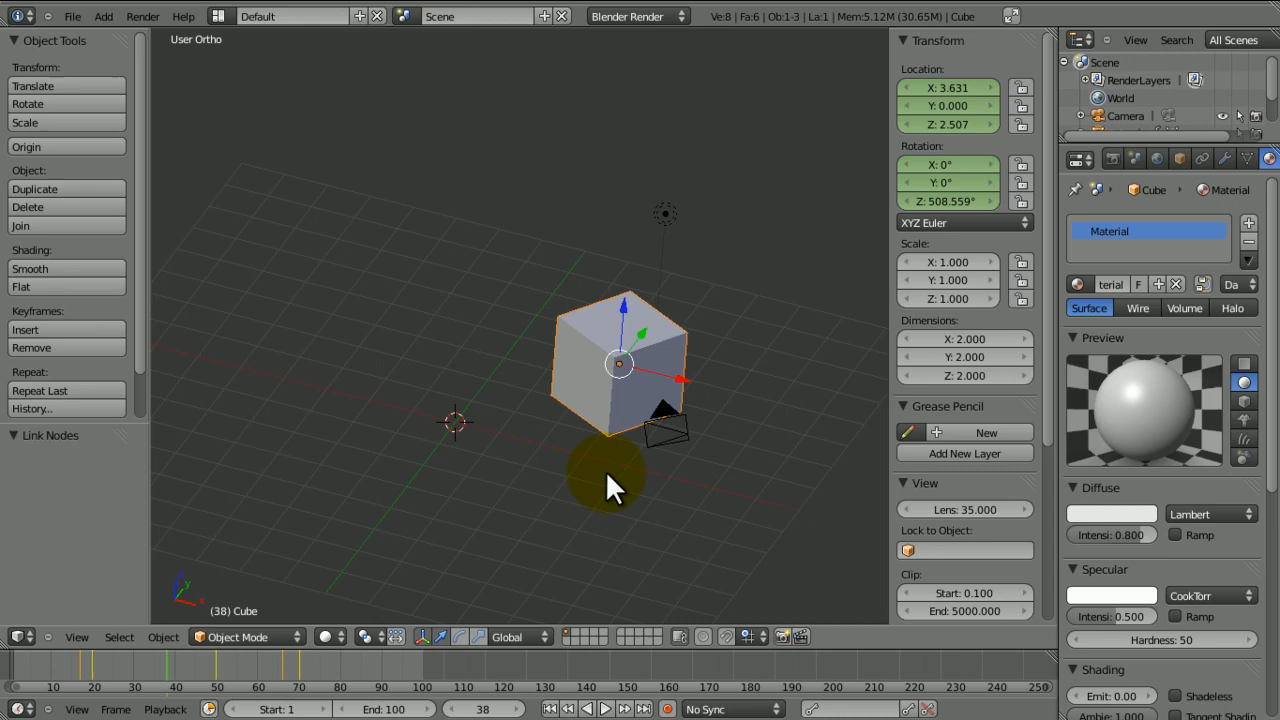
{"action": "mouse_move", "coordinate": [716, 270]}
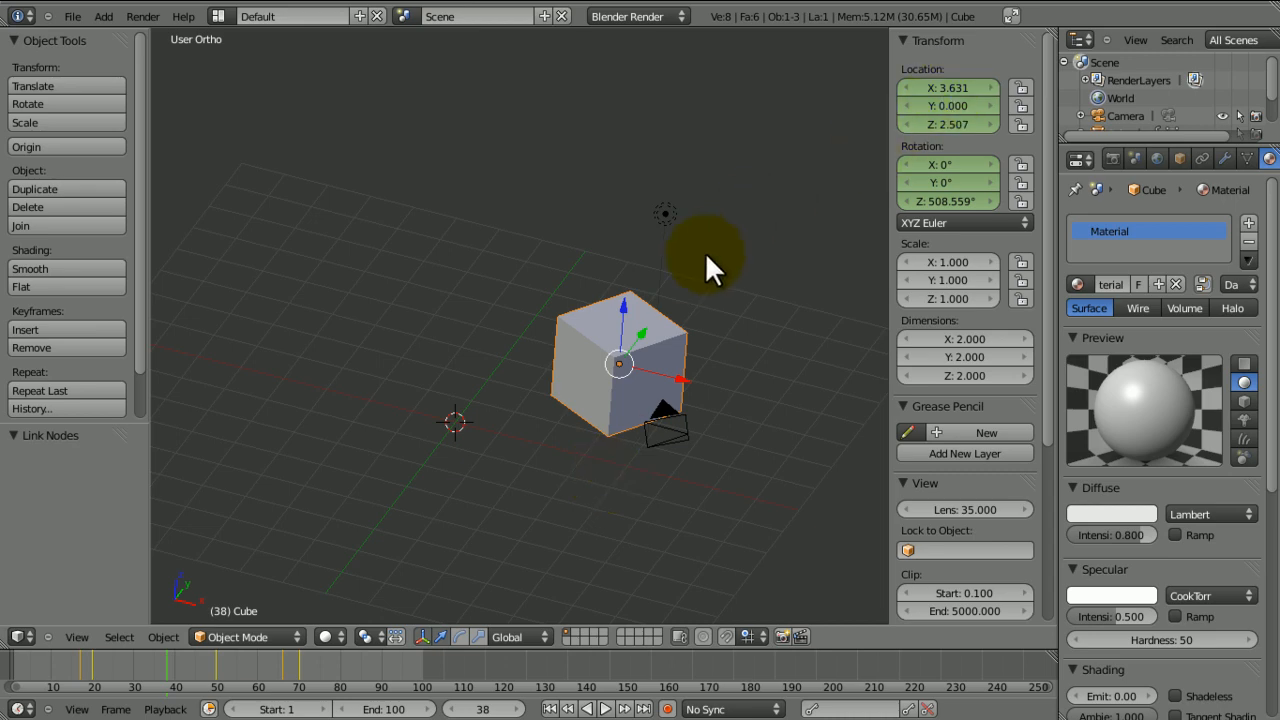